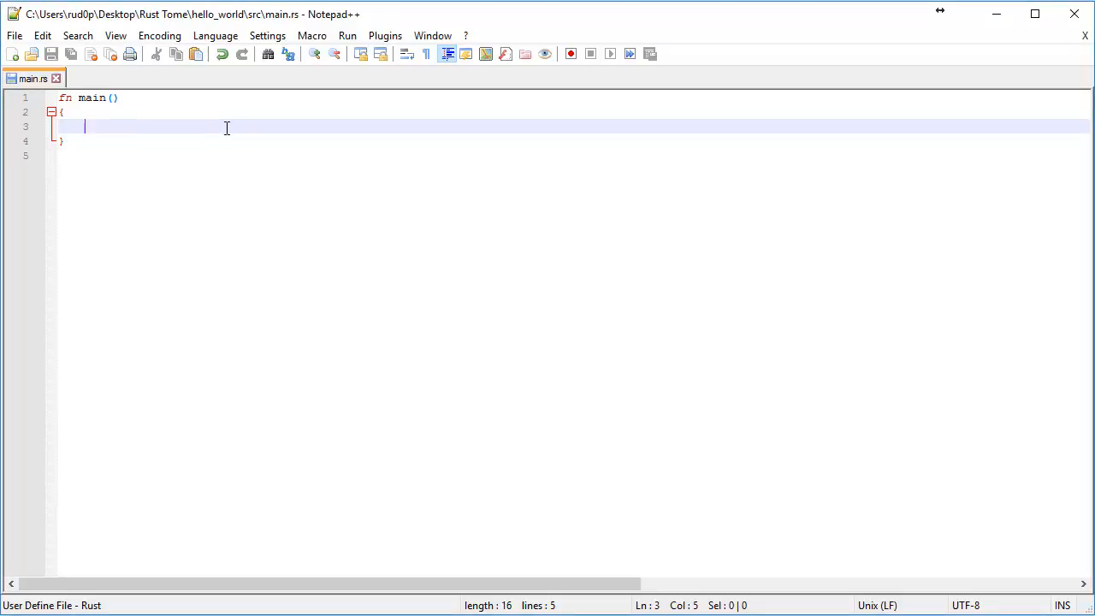
Step: Replace 'loop' with a 'while' header and begin typing its condition inside main
{"action": "type", "text": "loop"}
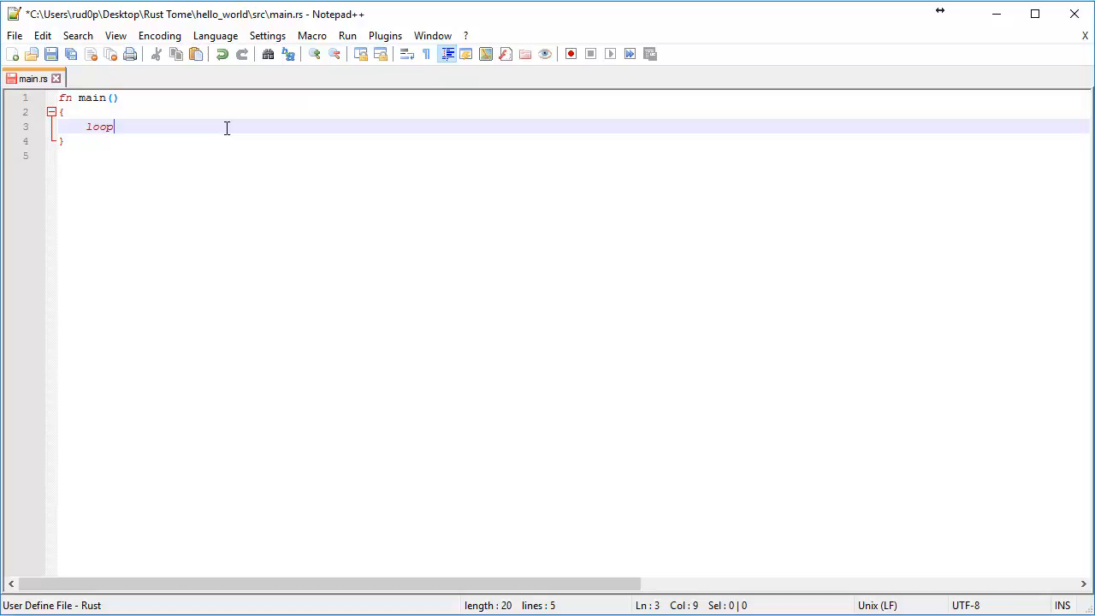
{"action": "key", "text": "BackSpace"}
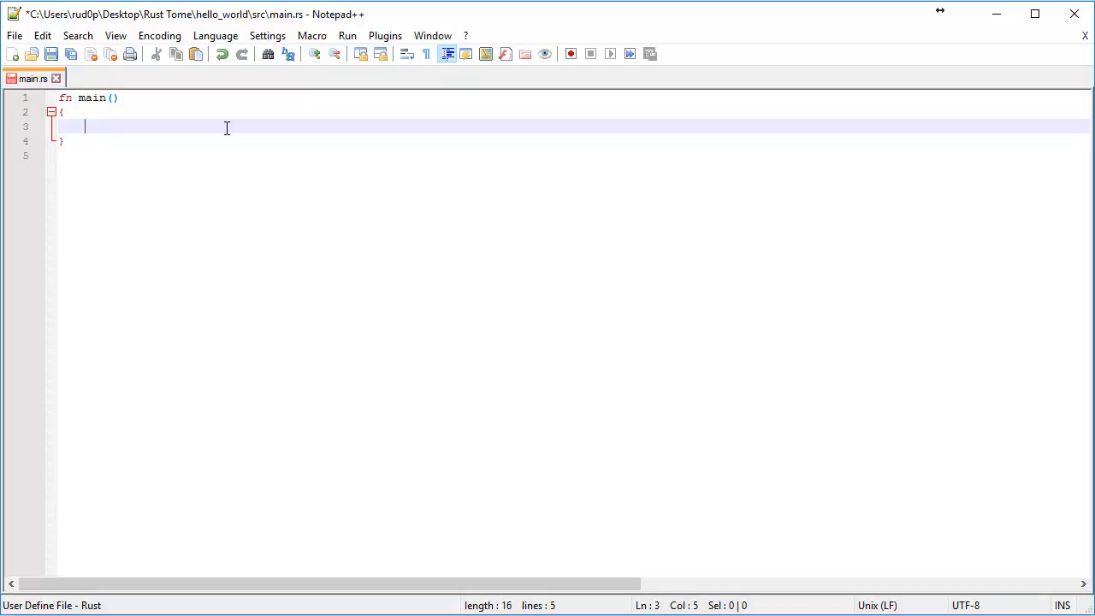
{"action": "type", "text": "while"}
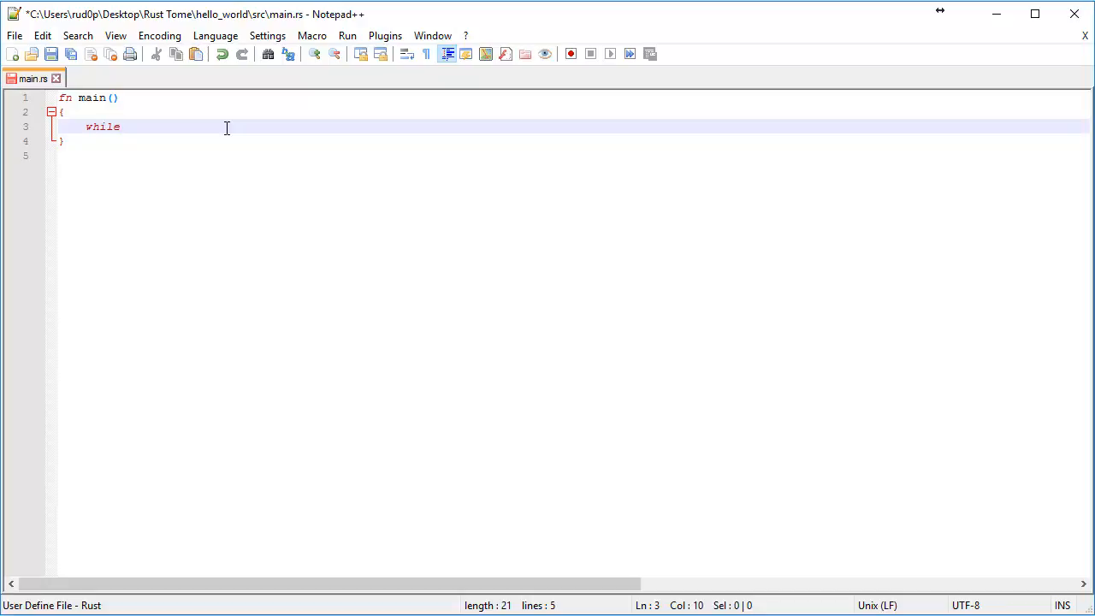
{"action": "type", "text": "\" \""}
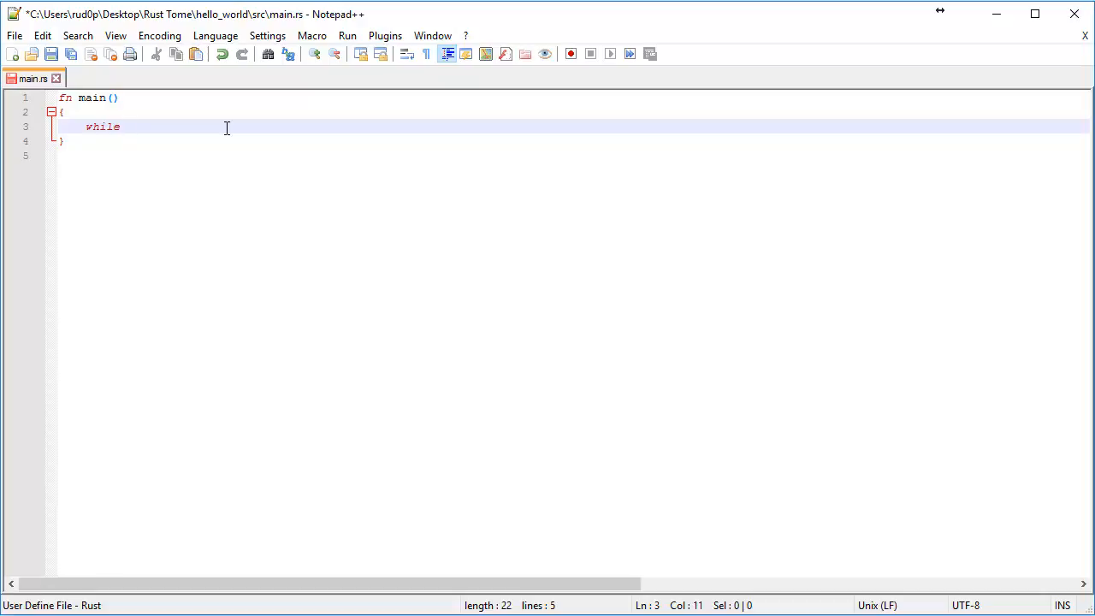
{"action": "type", "text": "tru"}
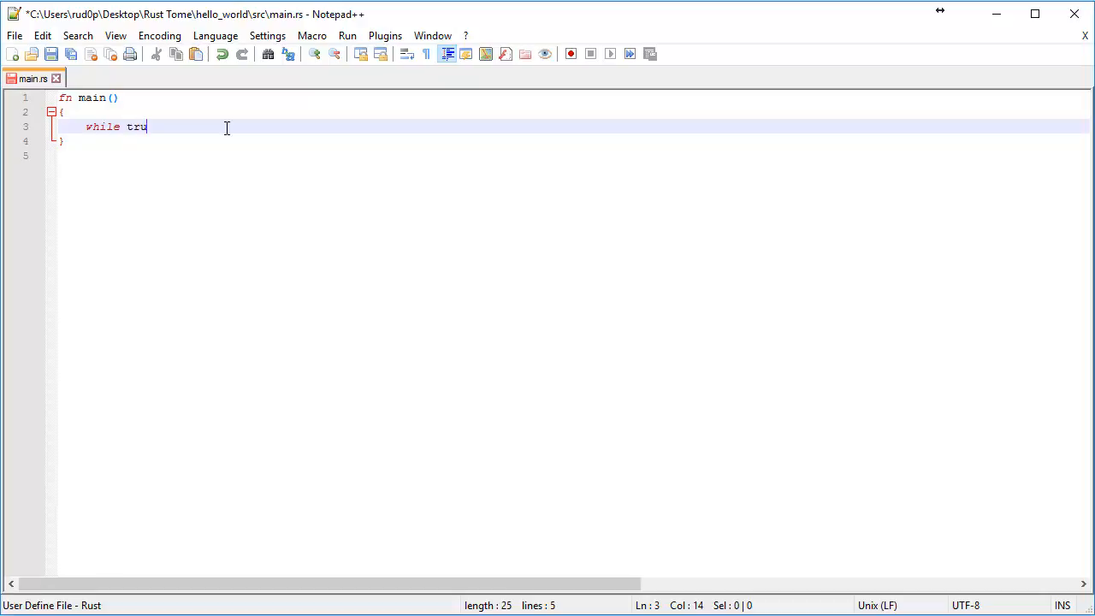
{"action": "key", "text": "BackSpace"}
{"action": "type", "text": "1 == 1"}
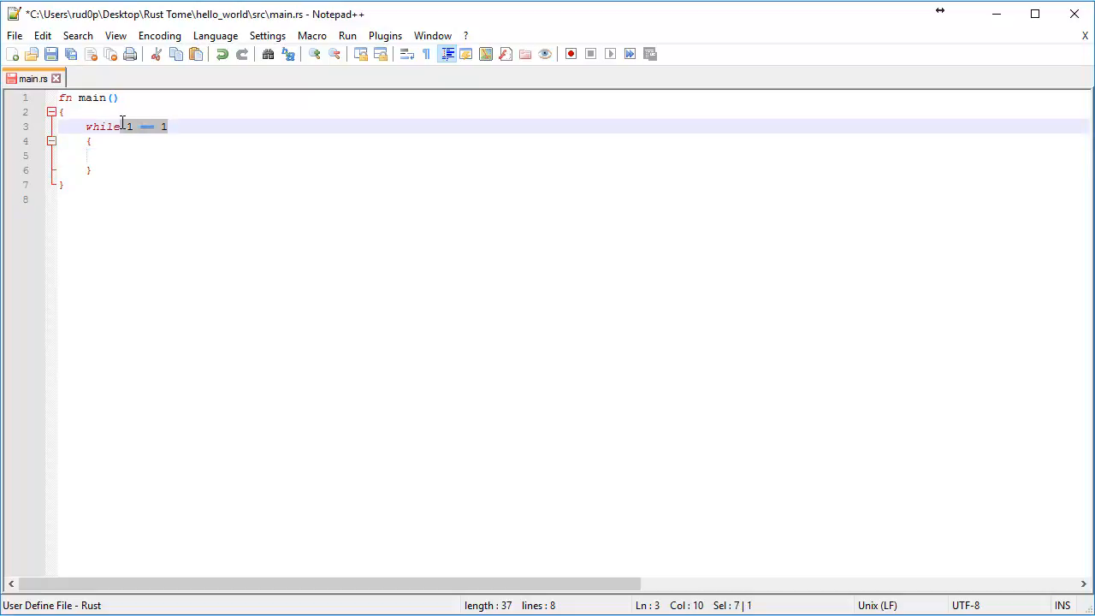
Step: Set the condition to true, add println!("Hello, pwople!"); in the body, and stop the endless run with Ctrl+C
{"action": "type", "text": "true"}
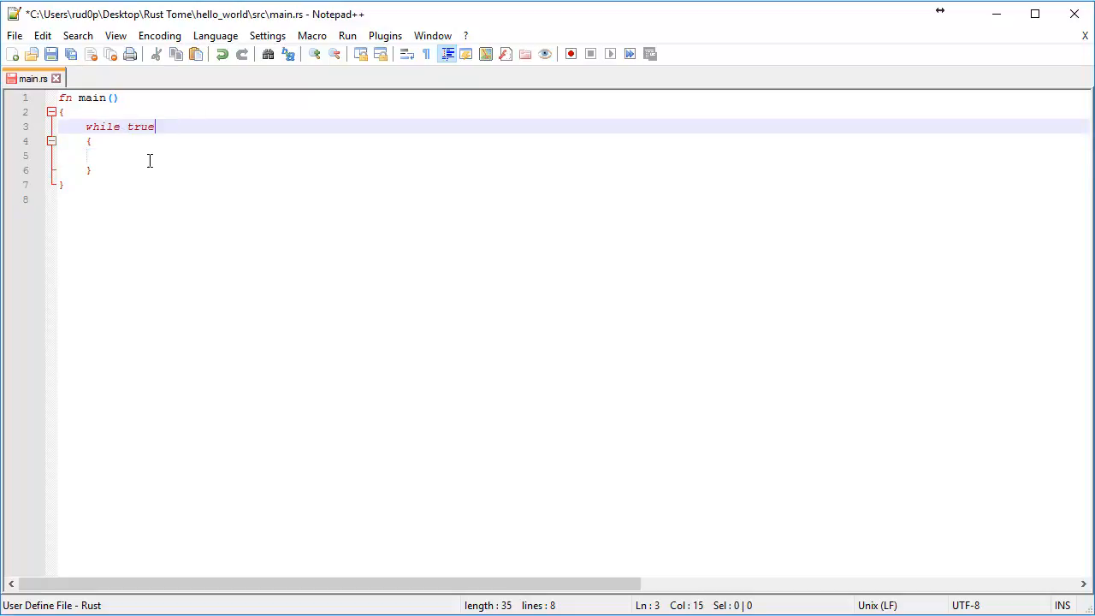
{"action": "double_click", "coordinate": [103, 127]}
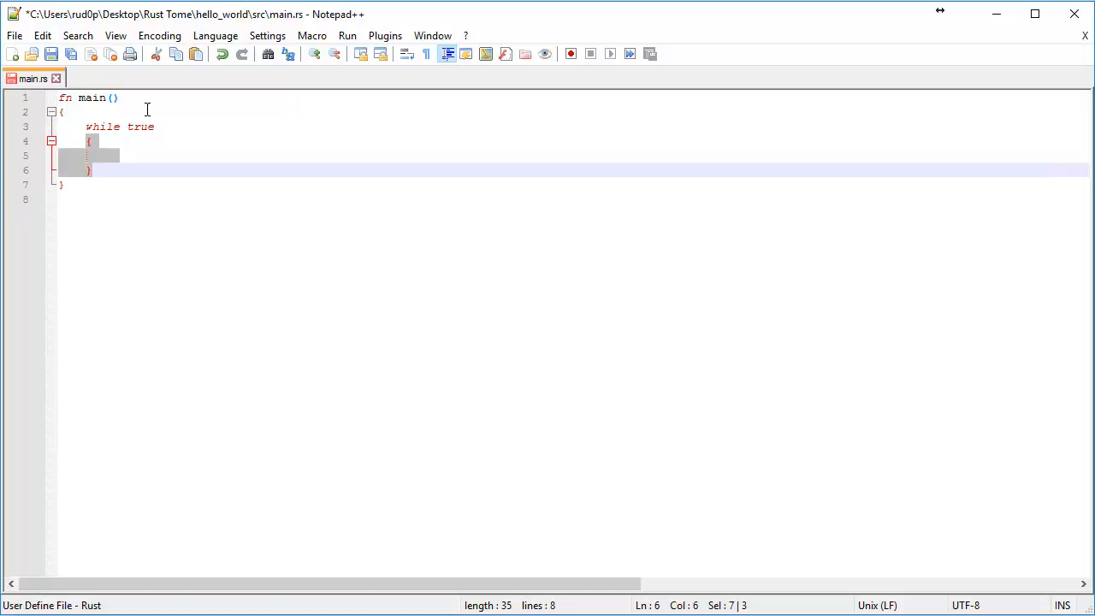
{"action": "double_click", "coordinate": [140, 127]}
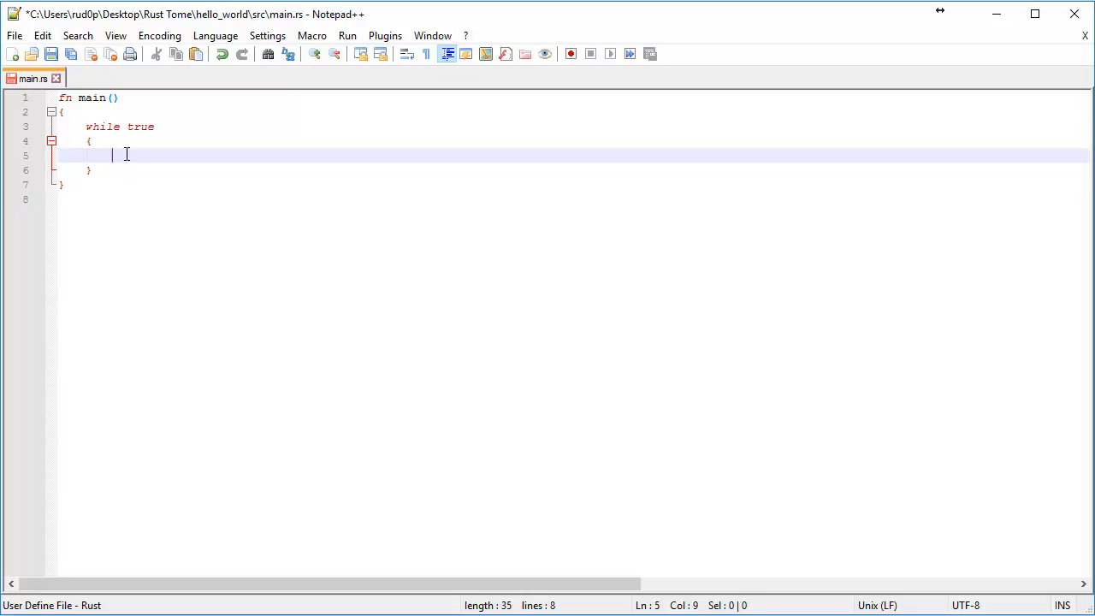
{"action": "type", "text": "println!()"}
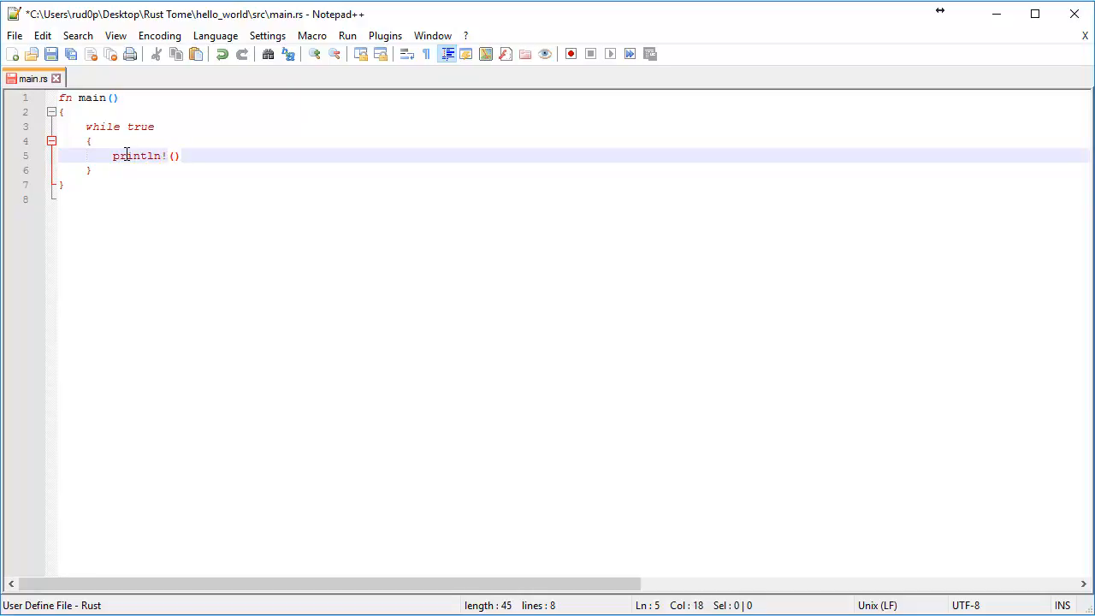
{"action": "type", "text": "\"Hello, \""}
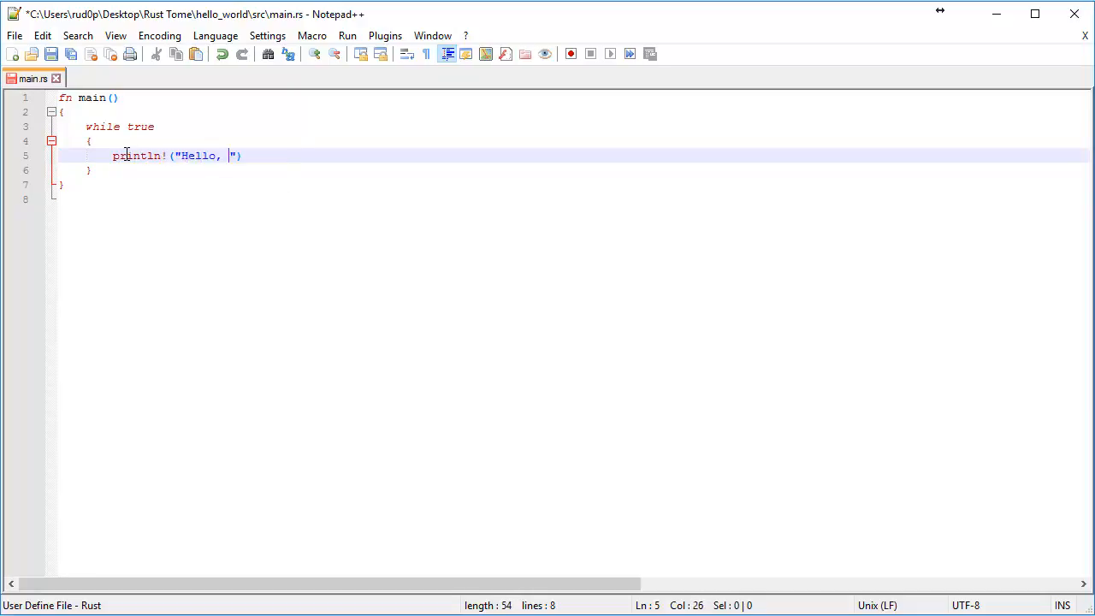
{"action": "type", "text": "pwople!"}
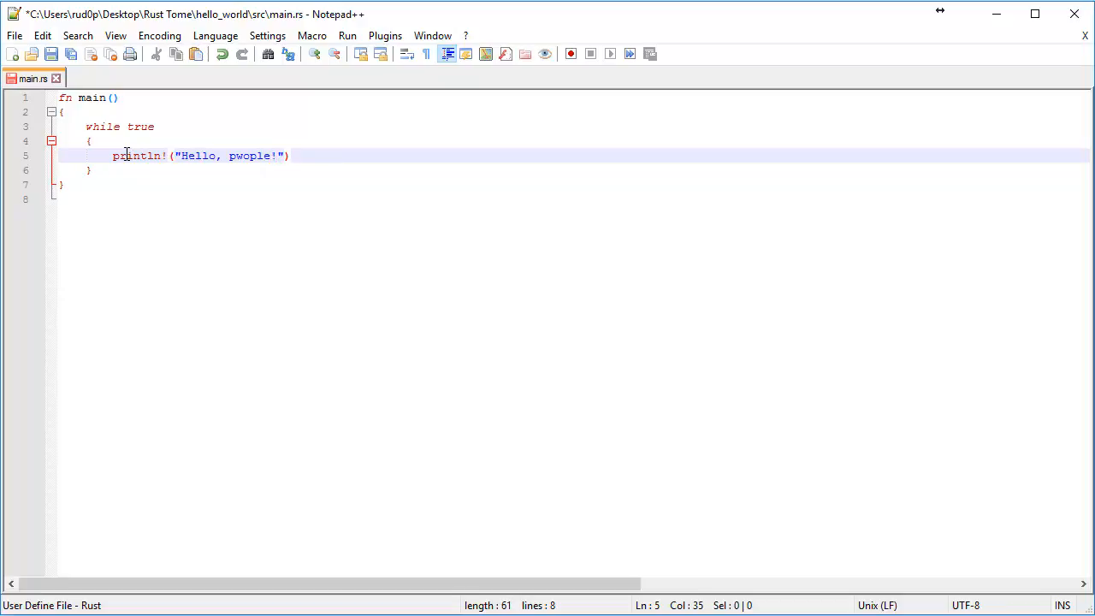
{"action": "type", "text": ";"}
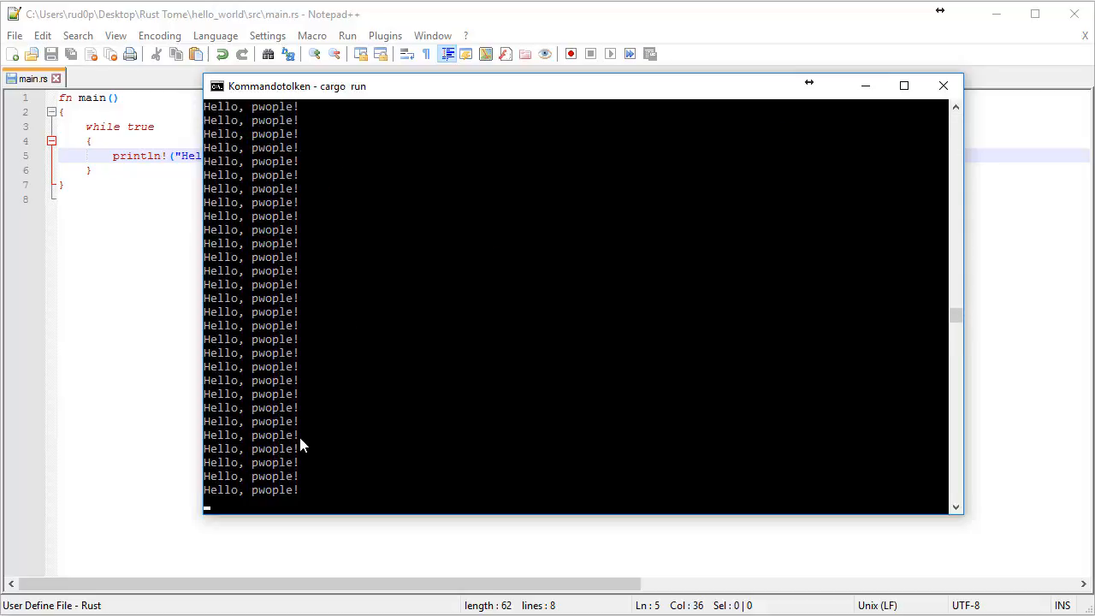
{"action": "key", "text": "ctrl+c"}
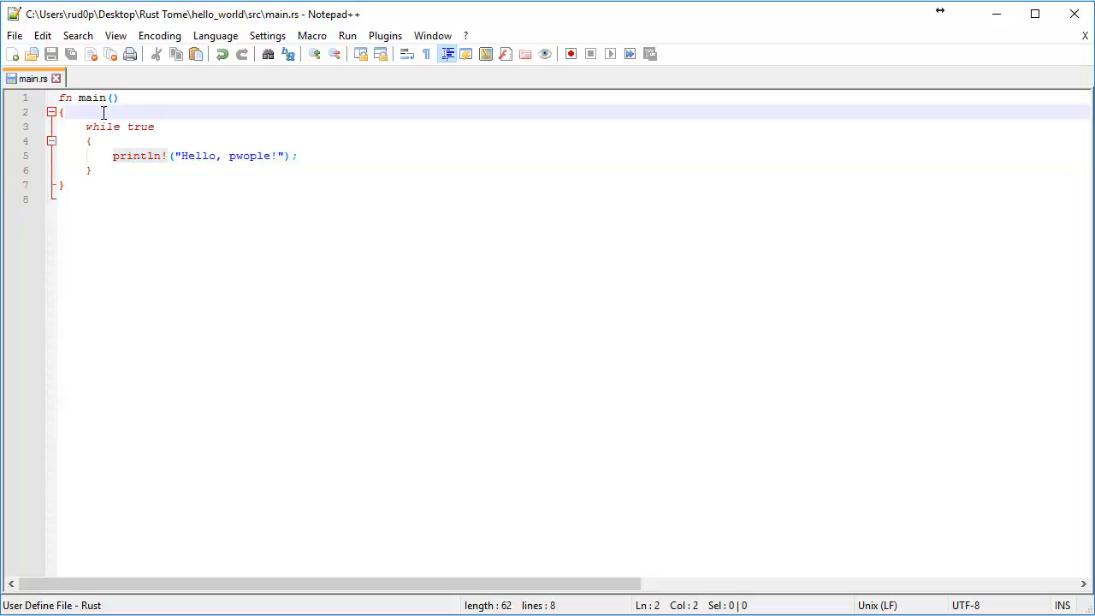
Step: Declare let mut i and print it with a {} placeholder in the loop body
{"action": "type", "text": "let"}
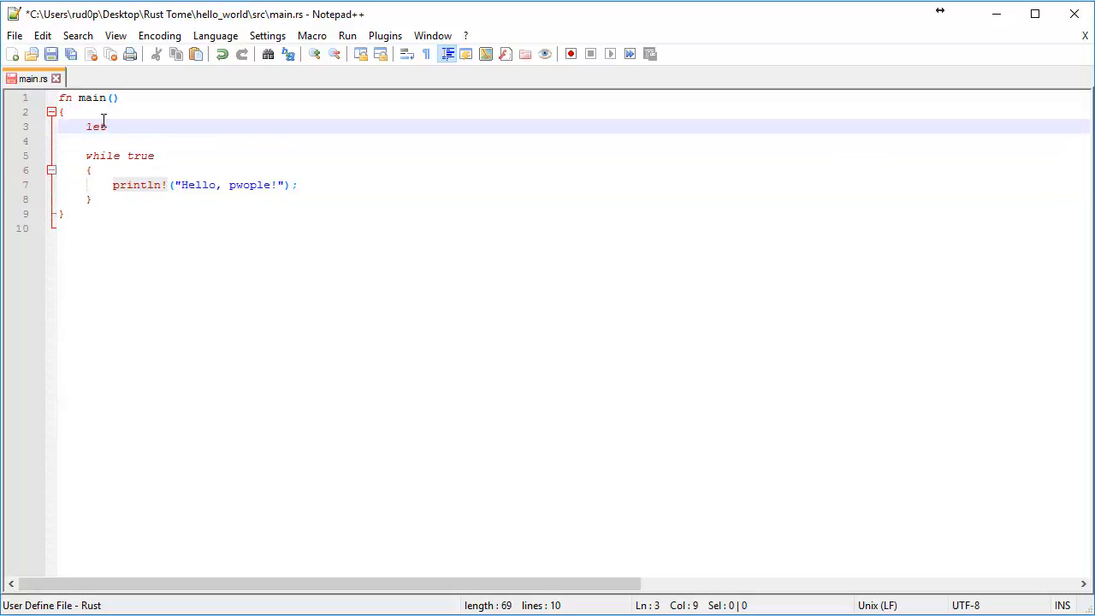
{"action": "type", "text": "i"}
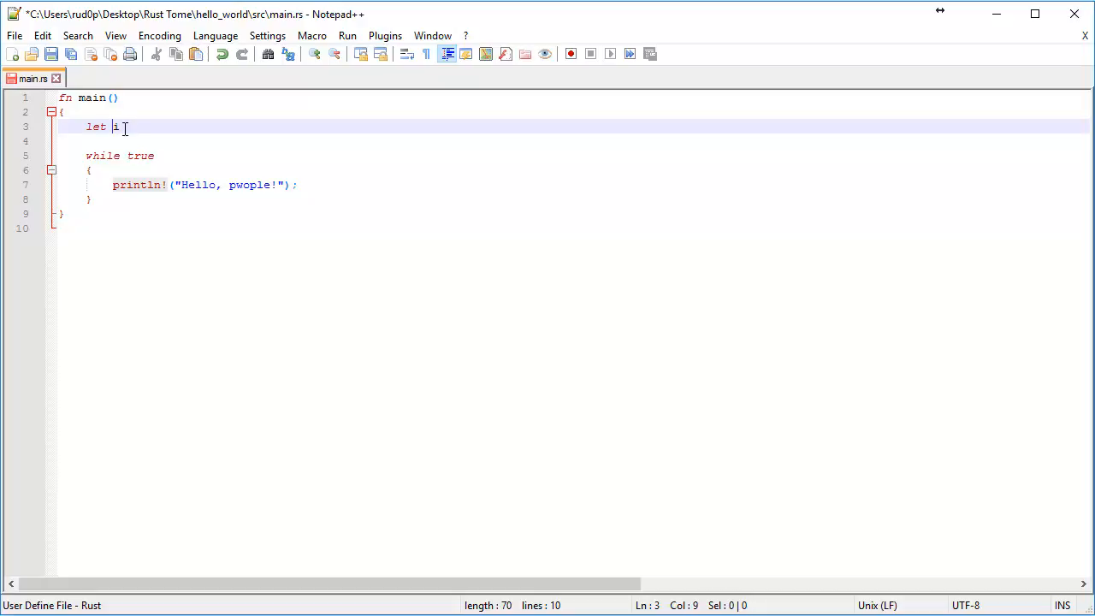
{"action": "type", "text": "mut i ="}
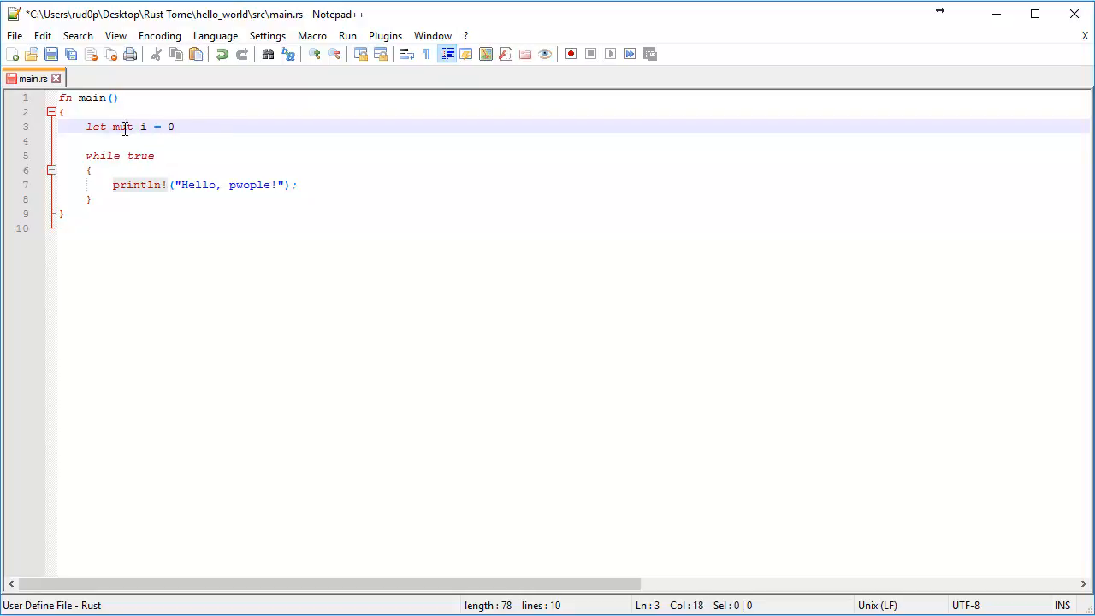
{"action": "type", "text": "0;"}
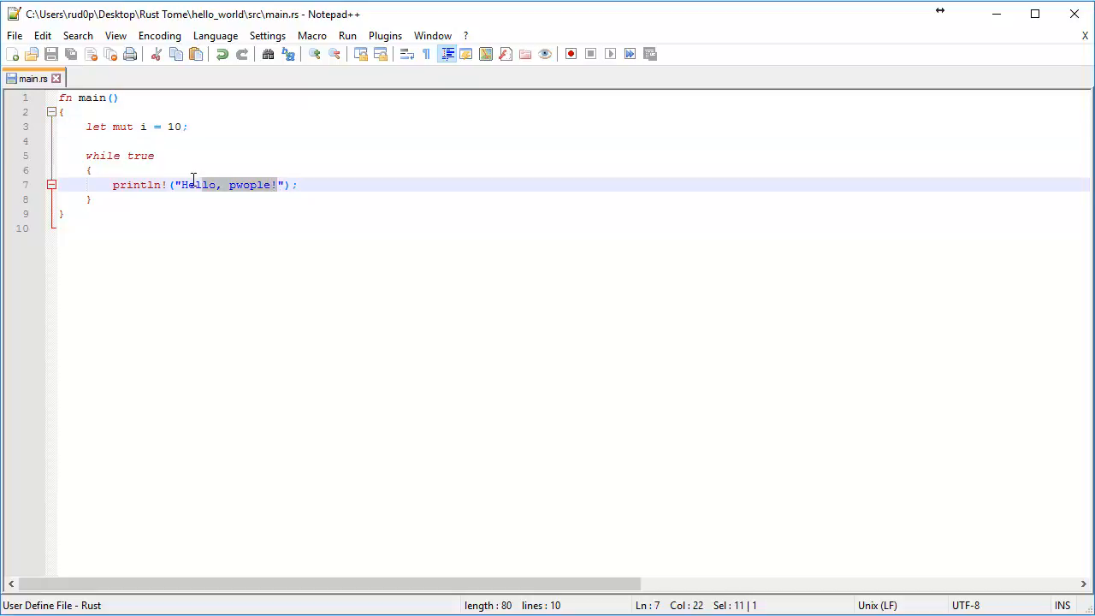
{"action": "type", "text": "{}\");"}
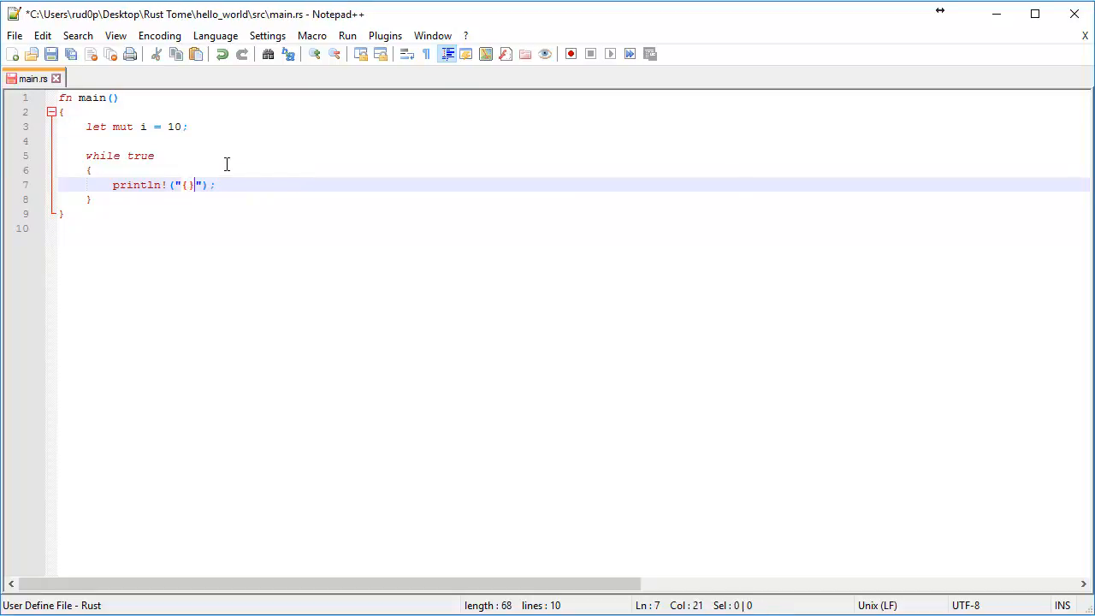
{"action": "type", "text": ", i"}
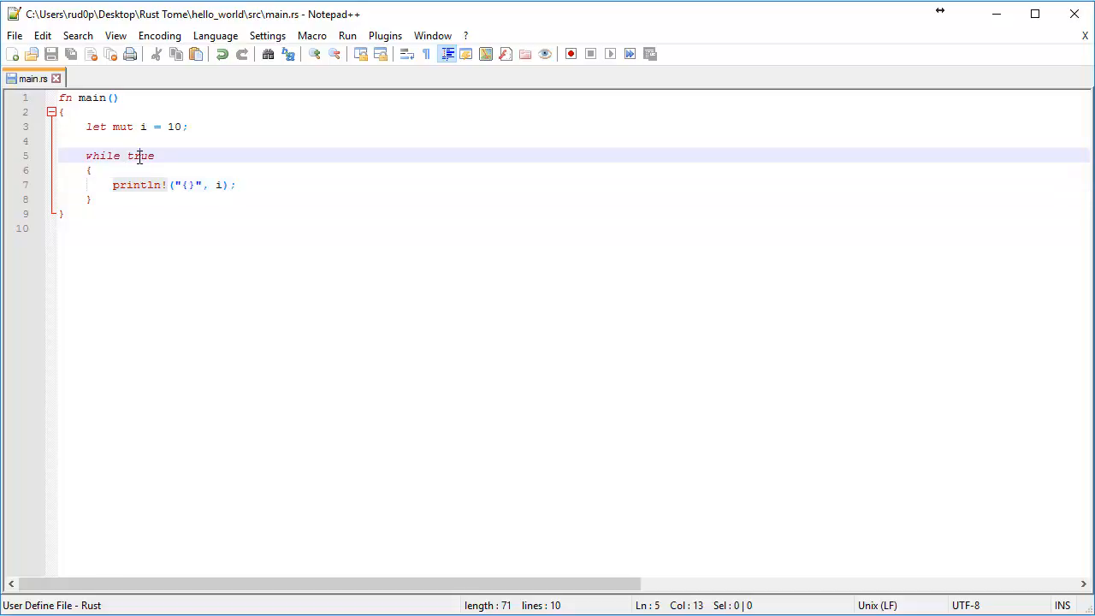
Step: Change the condition to i != 0 and add i -= 1; so the loop counts down
{"action": "double_click", "coordinate": [141, 155]}
{"action": "type", "text": "i"}
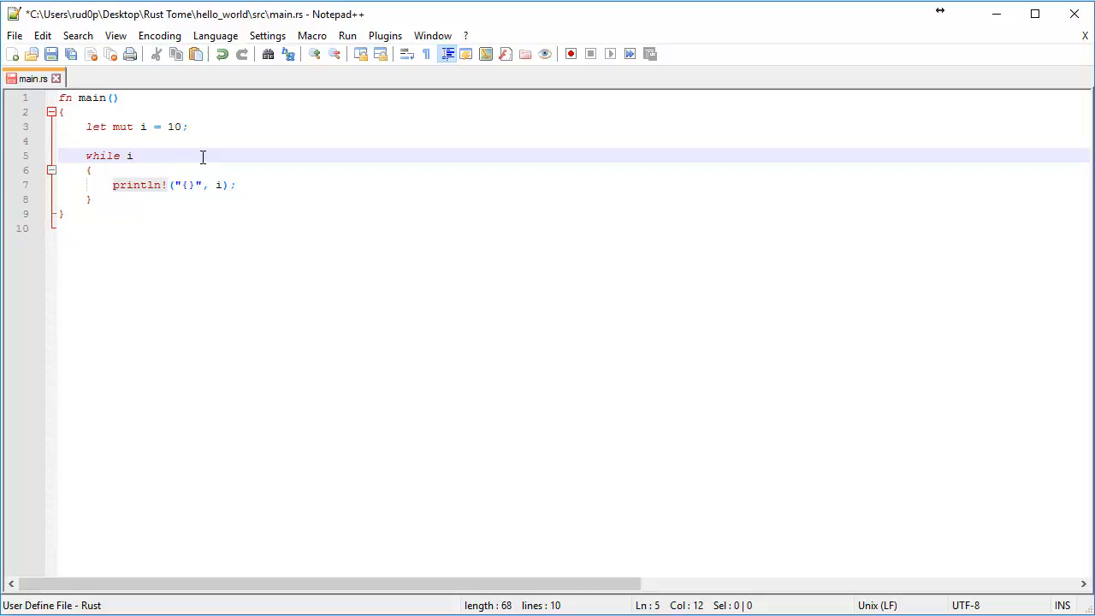
{"action": "type", "text": "!"}
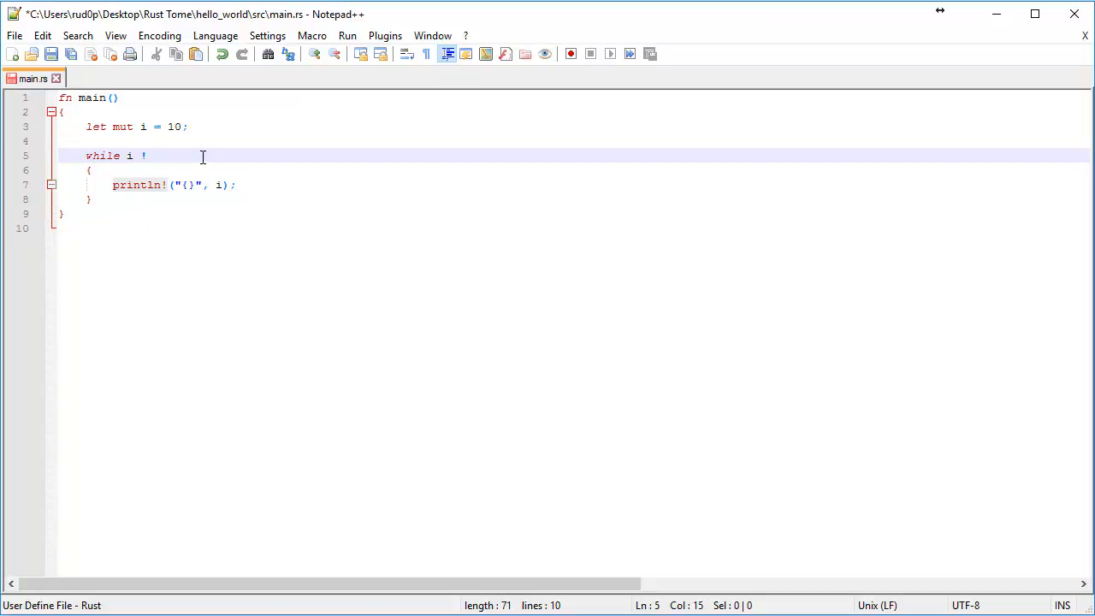
{"action": "type", "text": "= 0"}
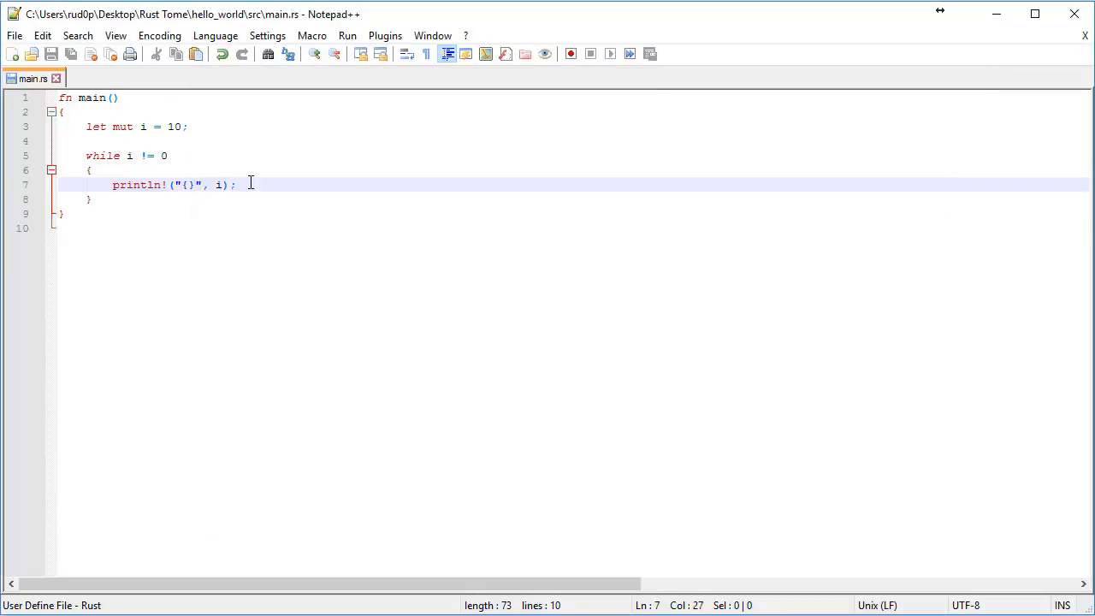
{"action": "type", "text": "i"}
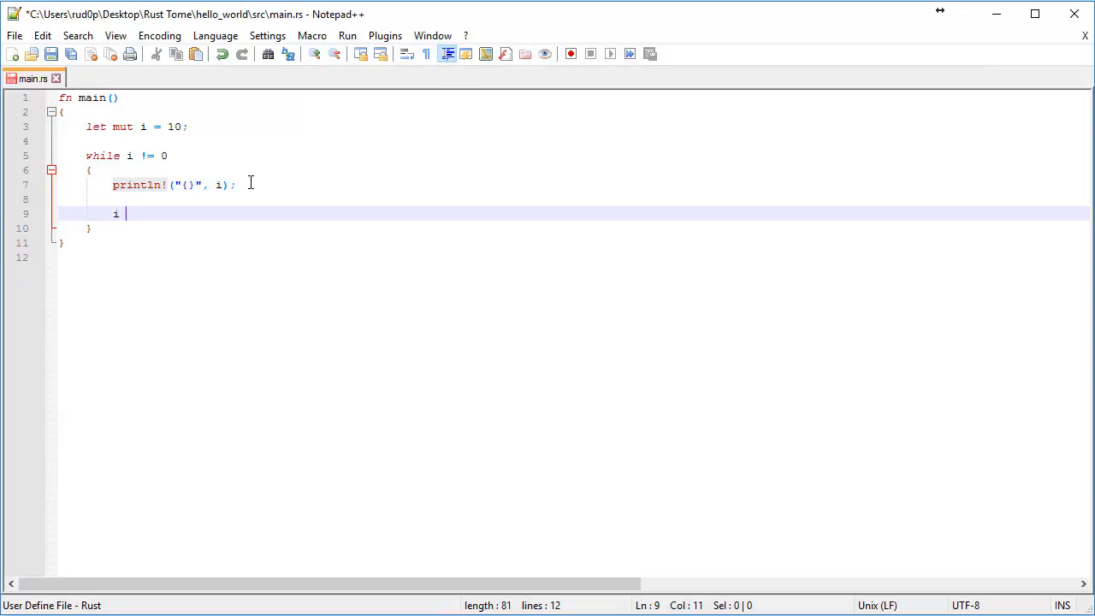
{"action": "type", "text": "-= 1;"}
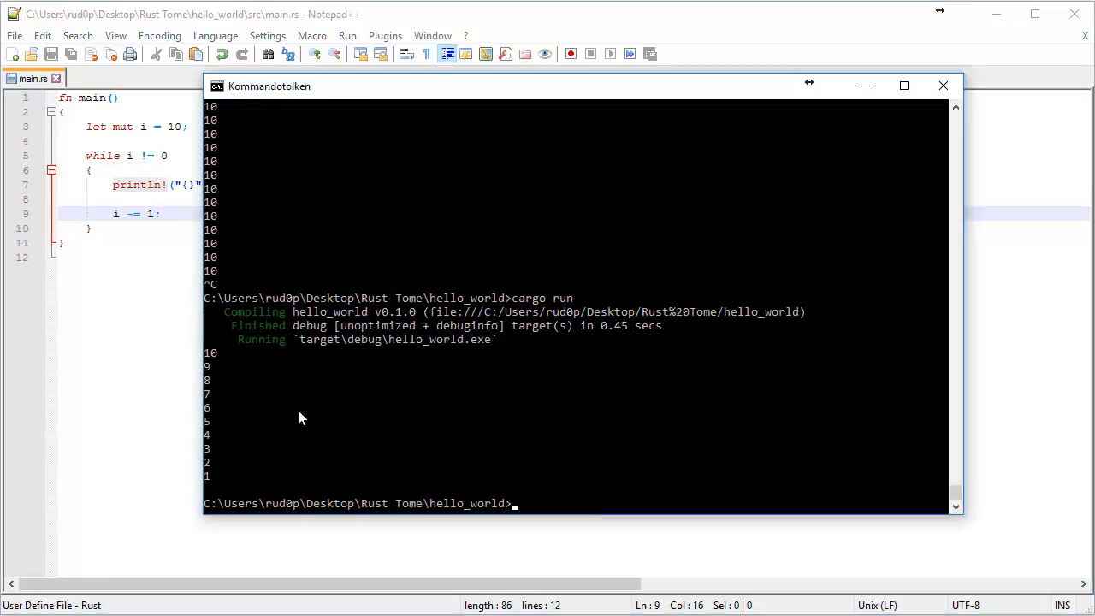
{"action": "mouse_move", "coordinate": [223, 409]}
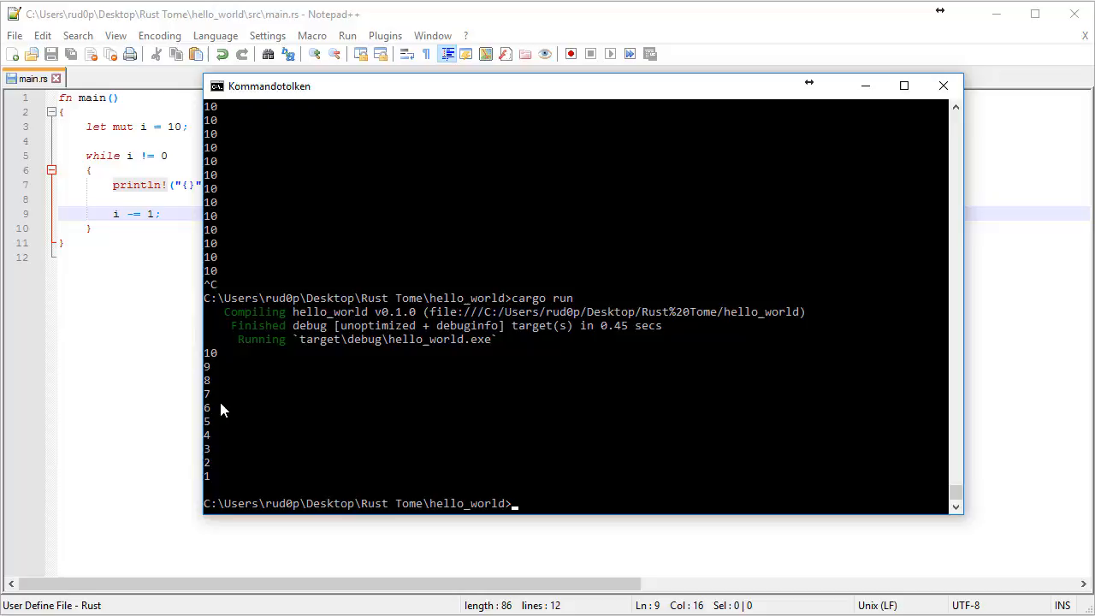
{"action": "mouse_move", "coordinate": [216, 478]}
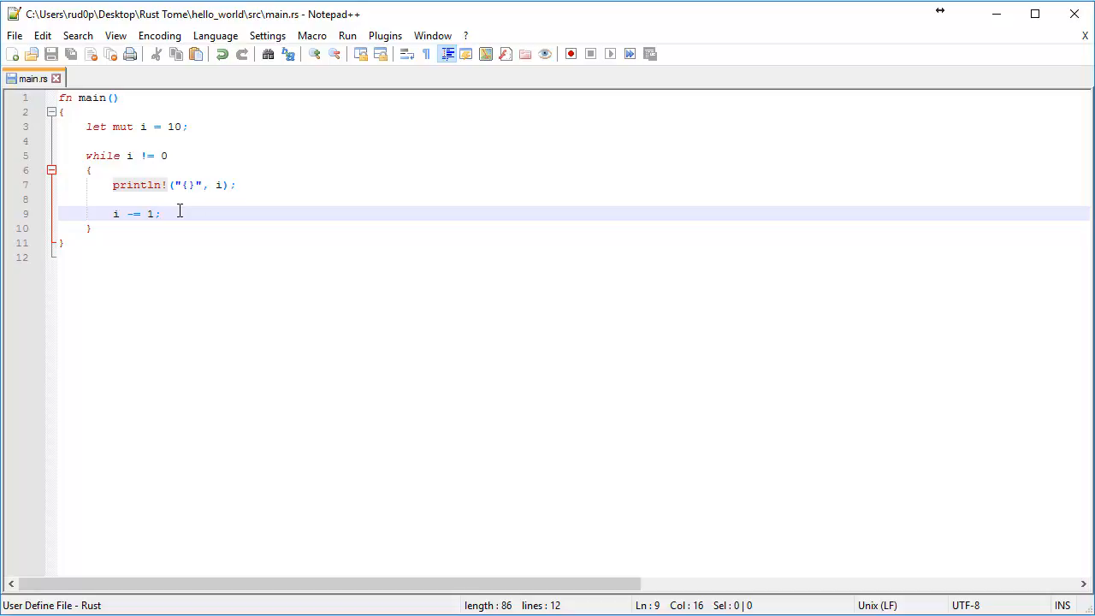
Step: Change the loop condition from i != 0 to i < 10 so it counts up
{"action": "left_click_drag", "start_coordinate": [113, 213], "coordinate": [163, 212]}
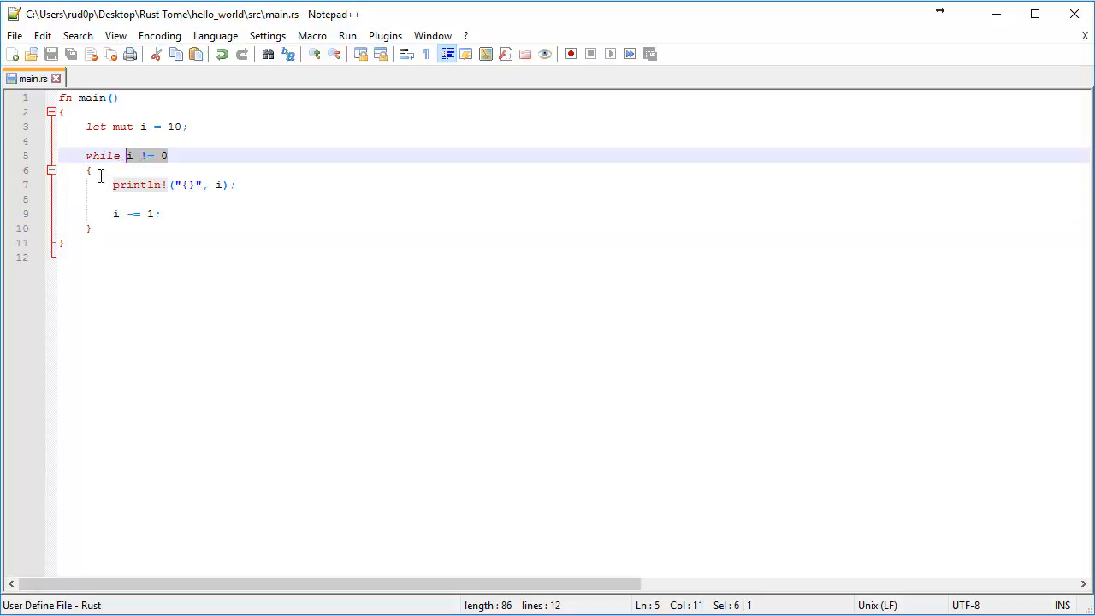
{"action": "left_click", "coordinate": [89, 228]}
{"action": "type", "text": "="}
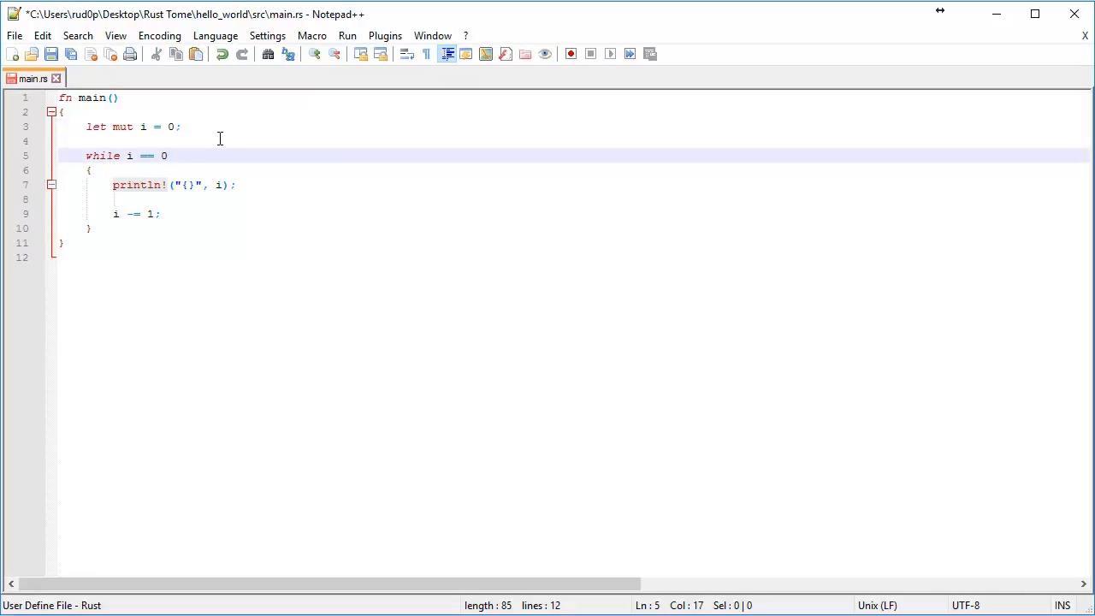
{"action": "type", "text": "< 10"}
{"action": "left_click", "coordinate": [574, 214]}
{"action": "type", "text": "+"}
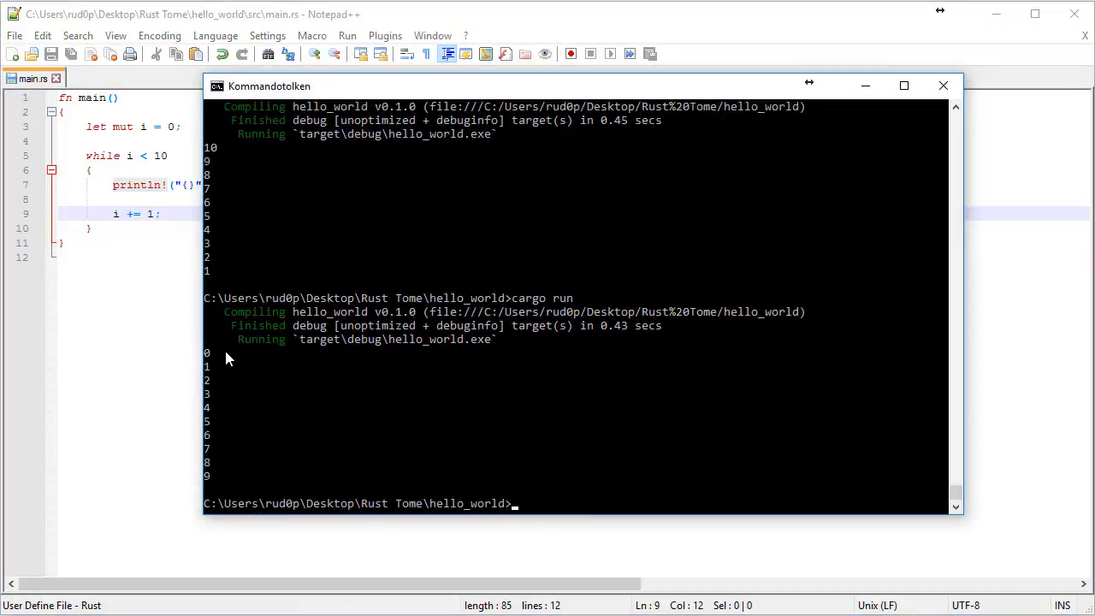
{"action": "mouse_move", "coordinate": [220, 442]}
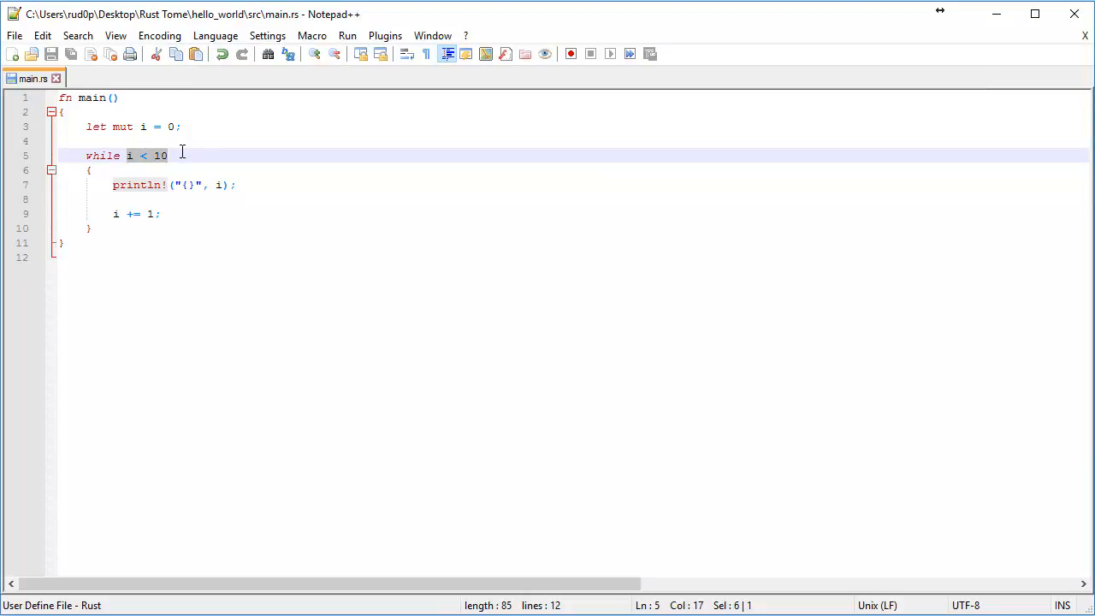
{"action": "double_click", "coordinate": [160, 154]}
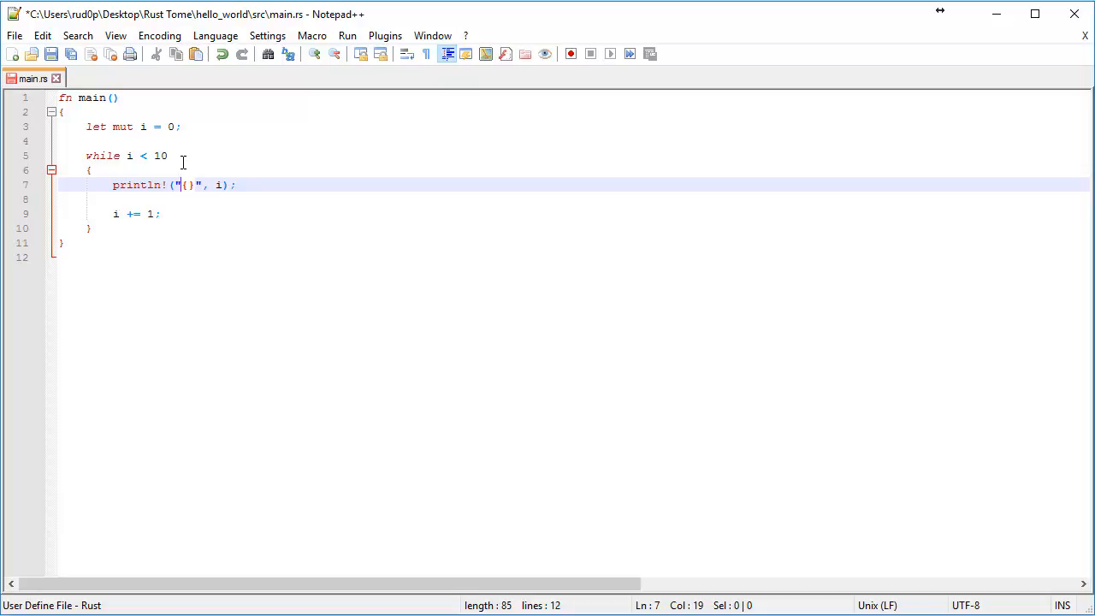
Step: Insert 'We have' before the {} placeholder in the println! string
{"action": "type", "text": "We"}
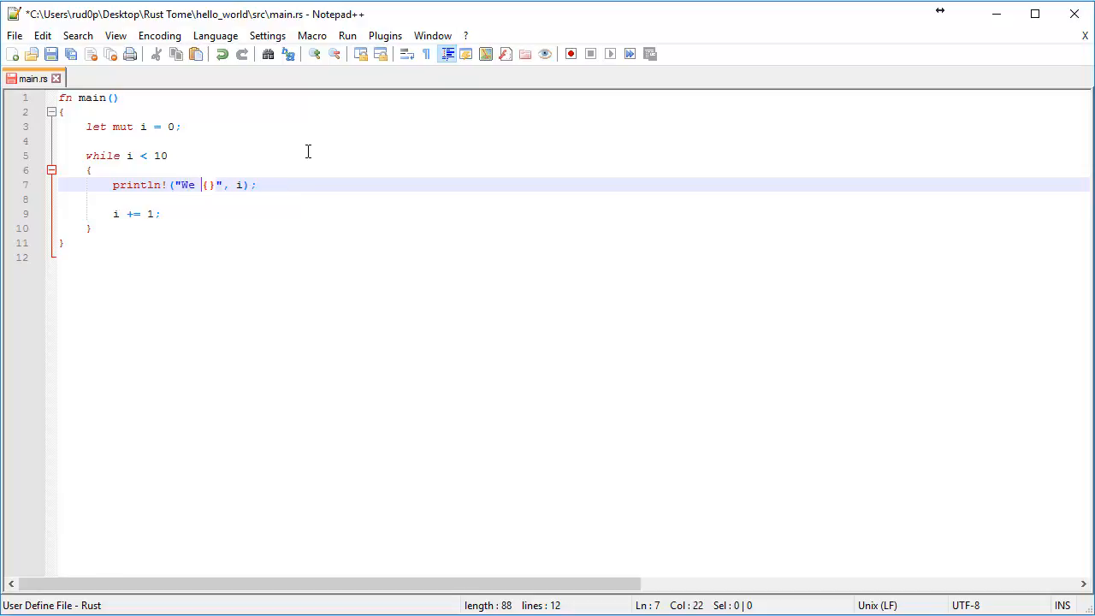
{"action": "type", "text": "have"}
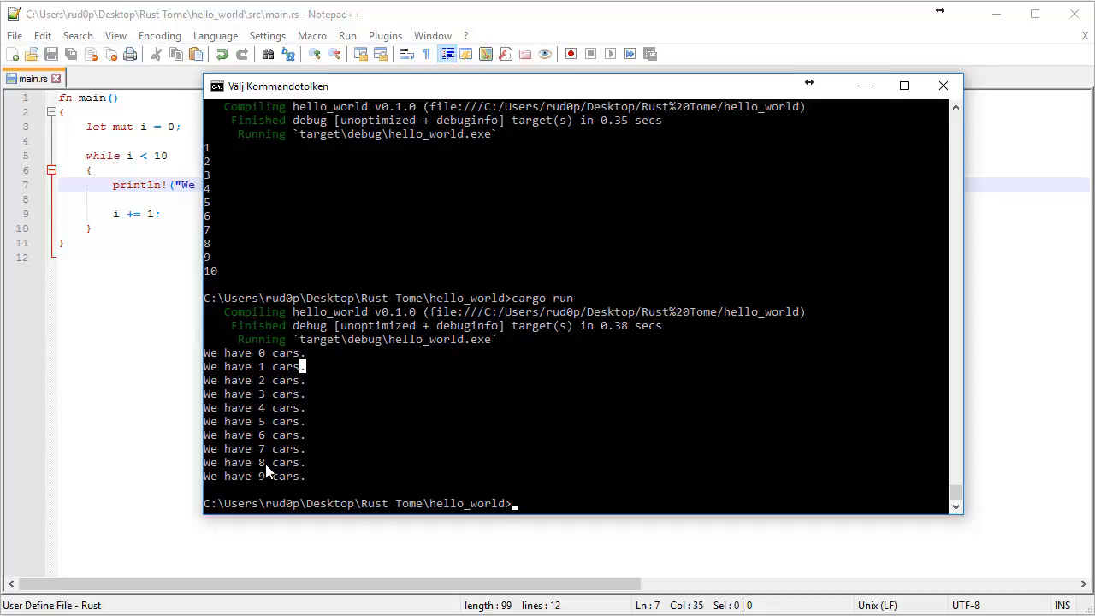
Step: Return to Notepad++ after checking the 'We have N cars.' output
{"action": "left_click", "coordinate": [943, 85]}
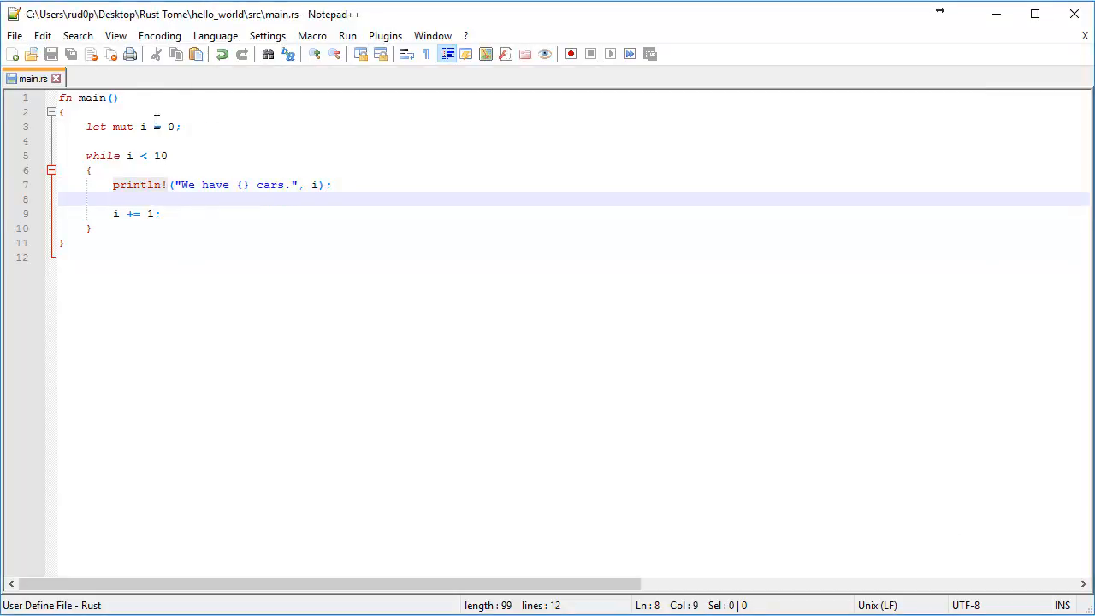
Step: Rename the loop variable i to cars in its declaration
{"action": "key", "text": "Backspace"}
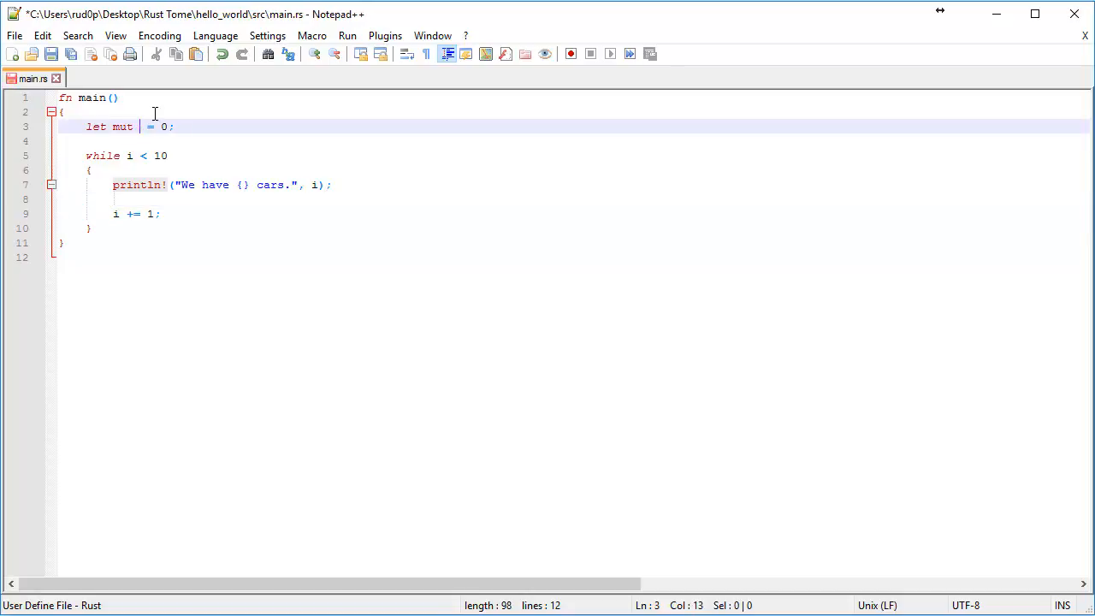
{"action": "type", "text": "cars"}
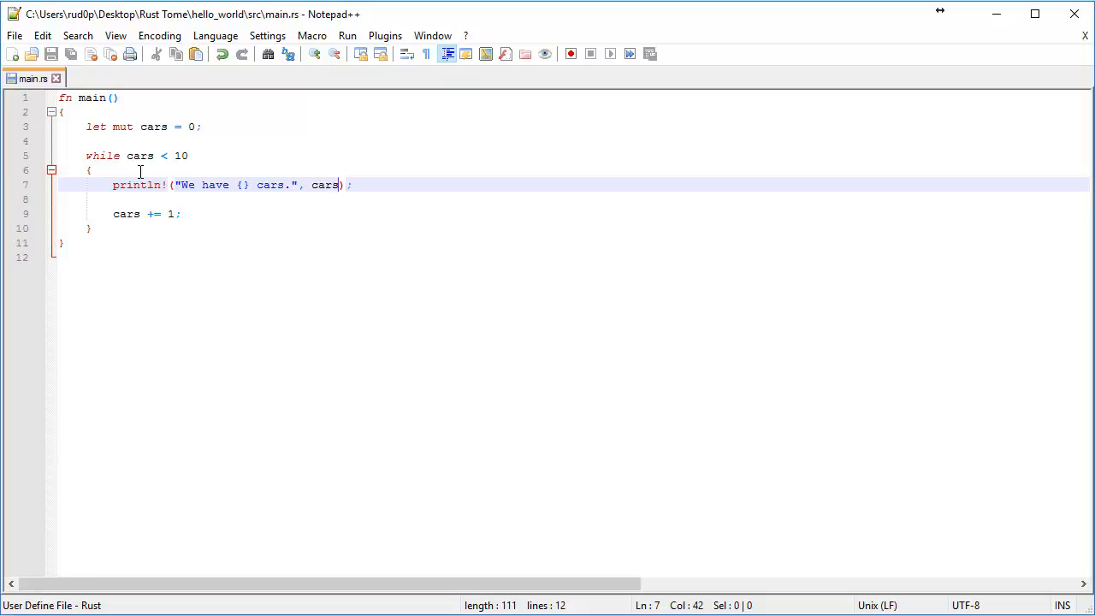
{"action": "mouse_move", "coordinate": [207, 185]}
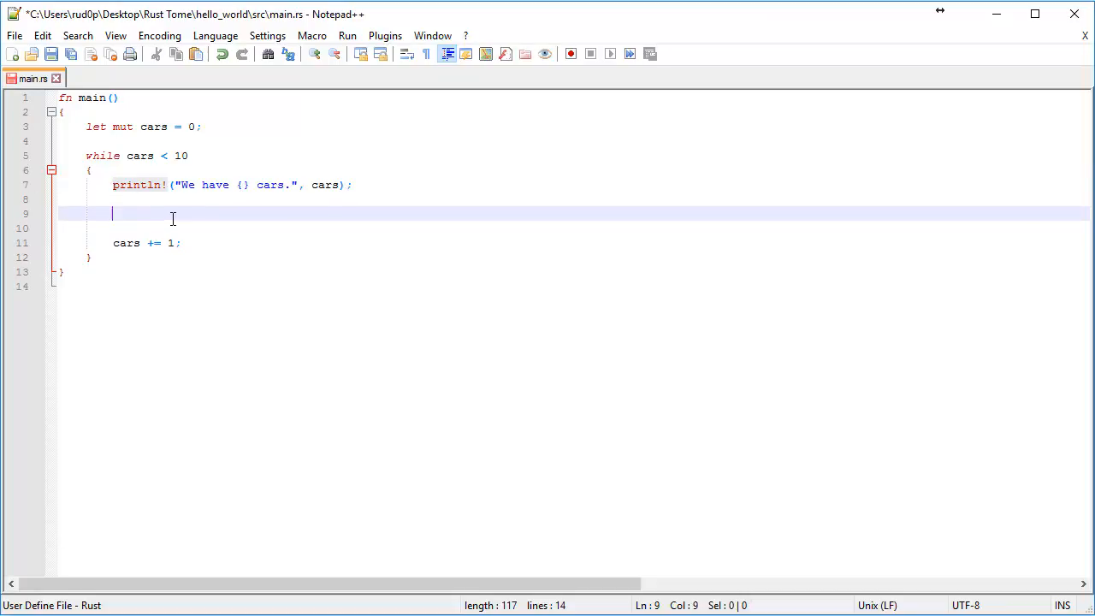
Step: Start a match on cars with arms 0 => "Awwh" and 1 => "Hurrah"
{"action": "type", "text": "match cars"}
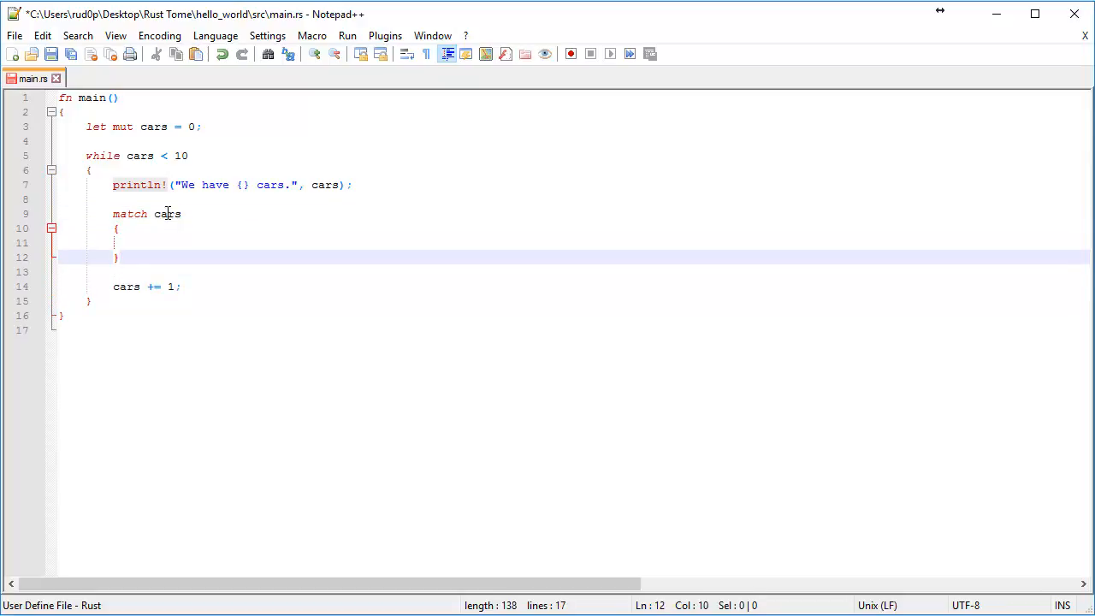
{"action": "type", "text": "0"}
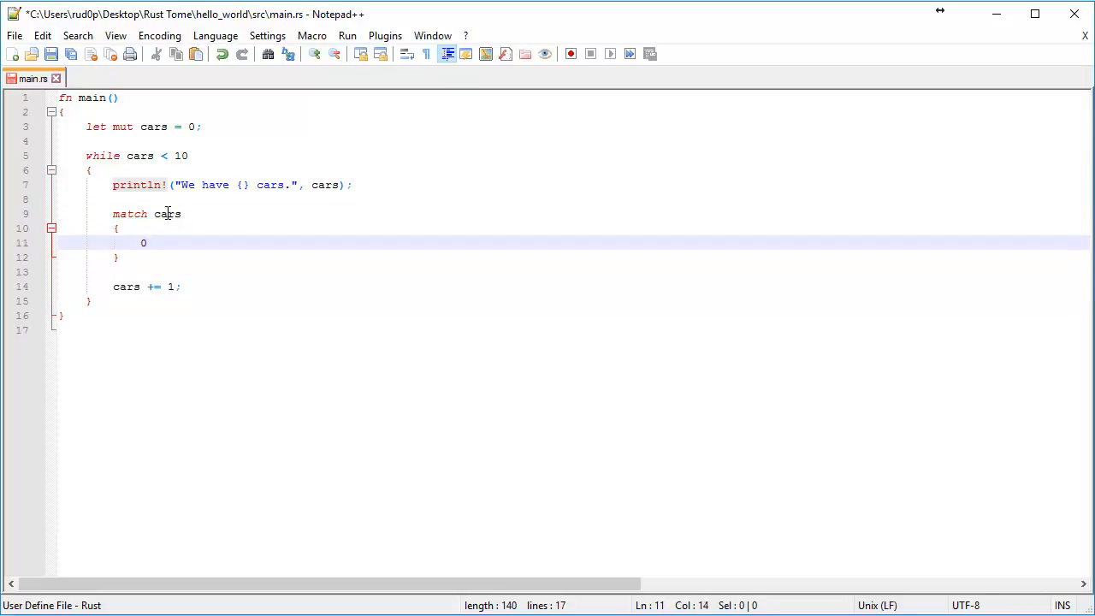
{"action": "type", "text": "=> \"\""}
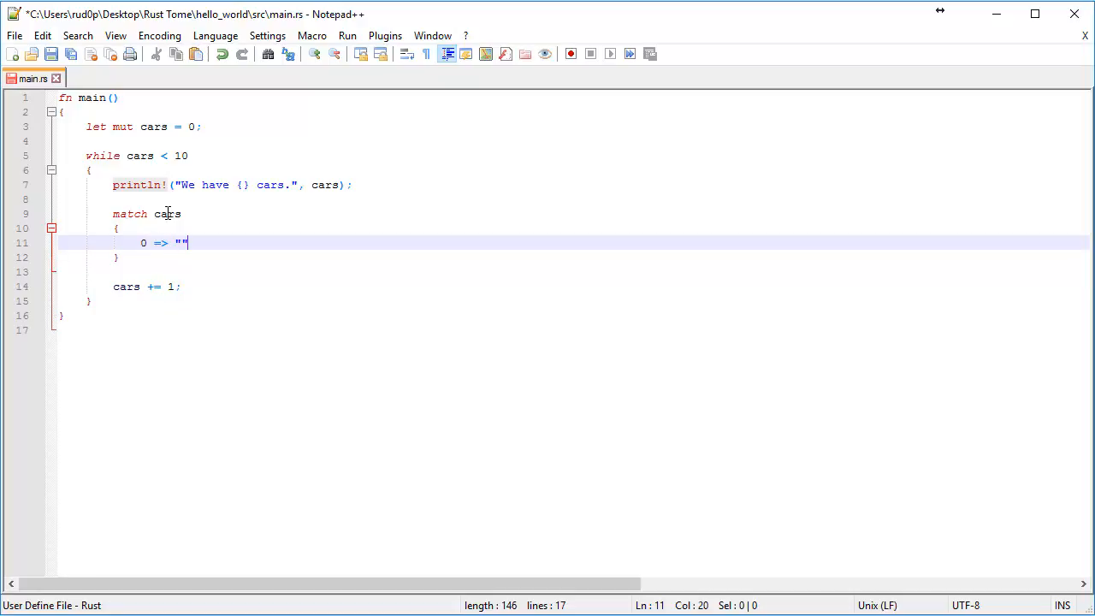
{"action": "type", "text": "Awwh."}
{"action": "type", "text": "1"}
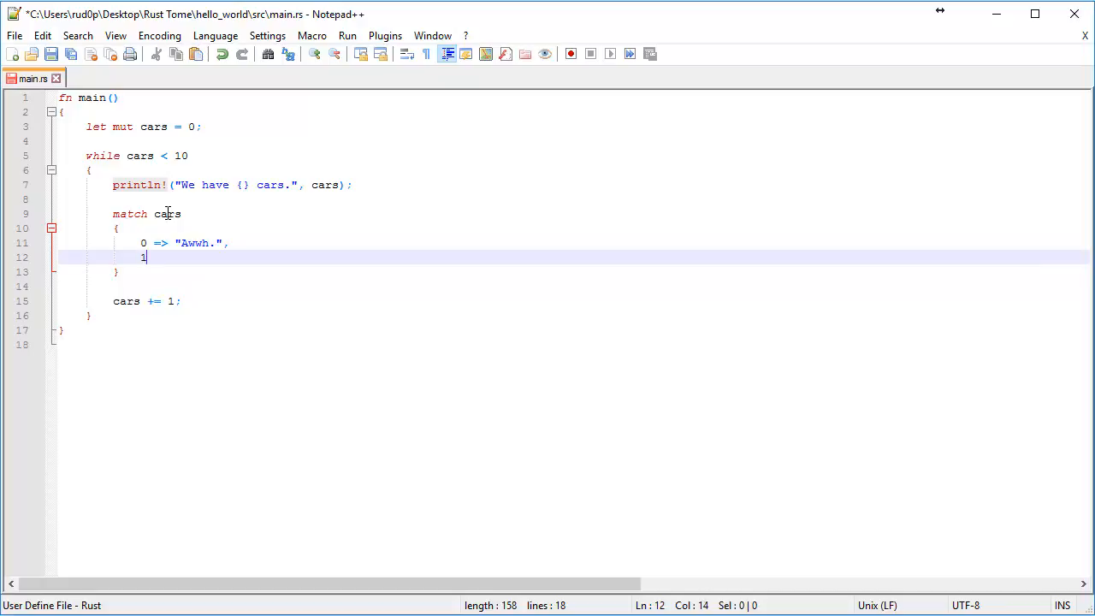
{"action": "type", "text": "=> \"\""}
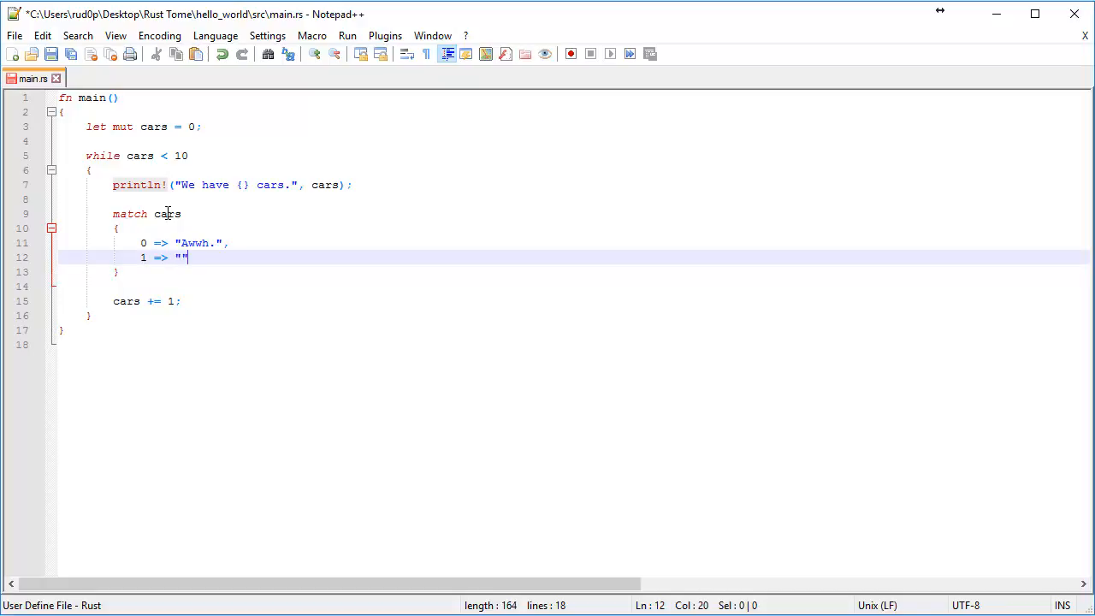
{"action": "type", "text": "Hurrah car!"}
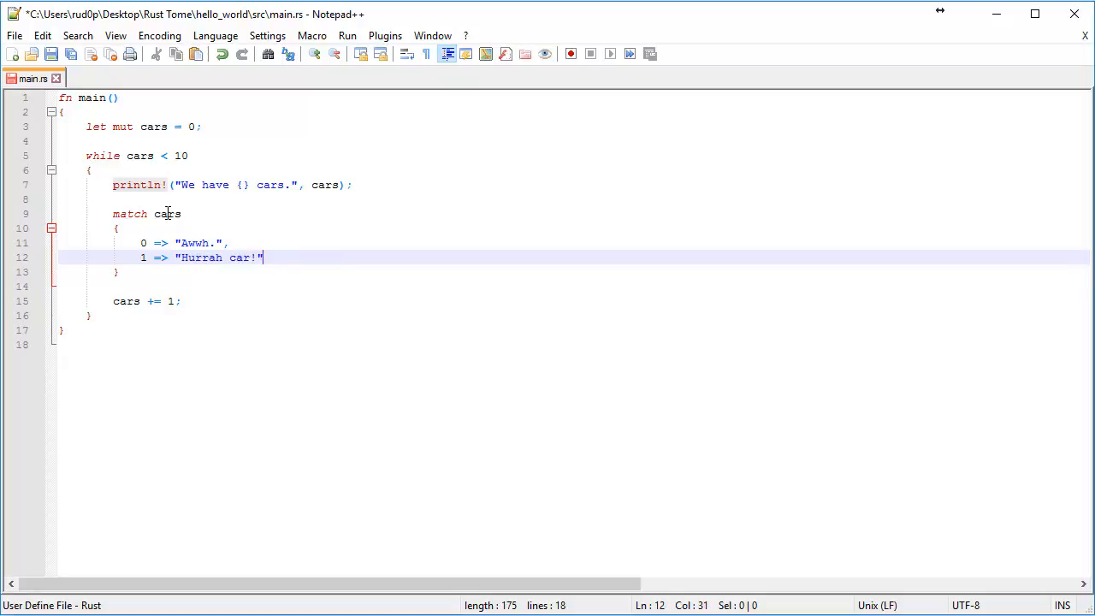
{"action": "type", "text": ","}
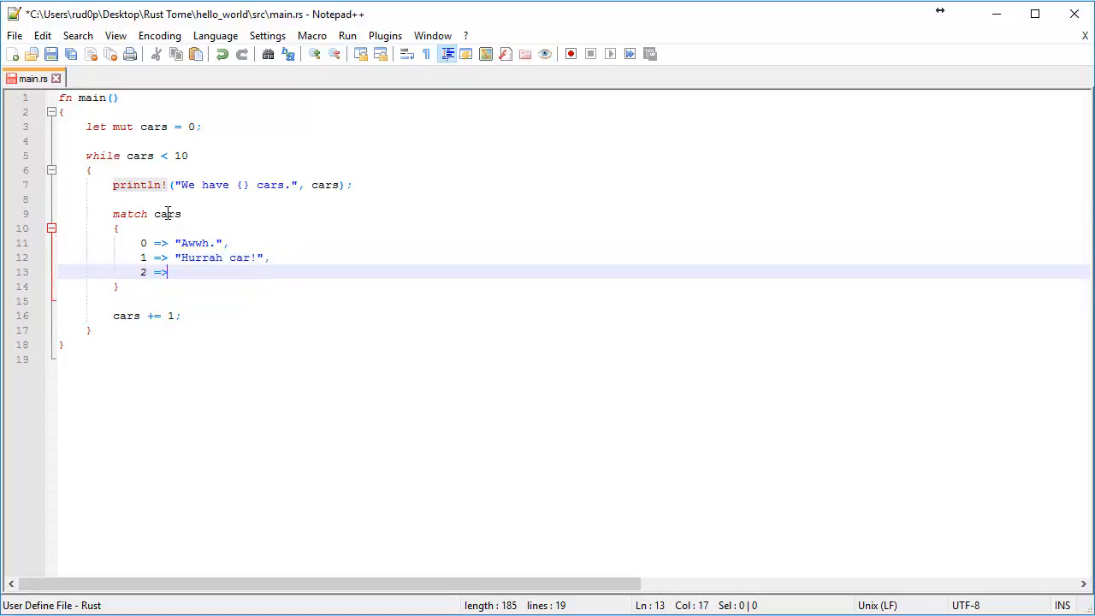
Step: Add arms 2 => "TWO CARS" and a catch-all 'we have' message, then return to the editor after the compile error
{"action": "type", "text": "\"\""}
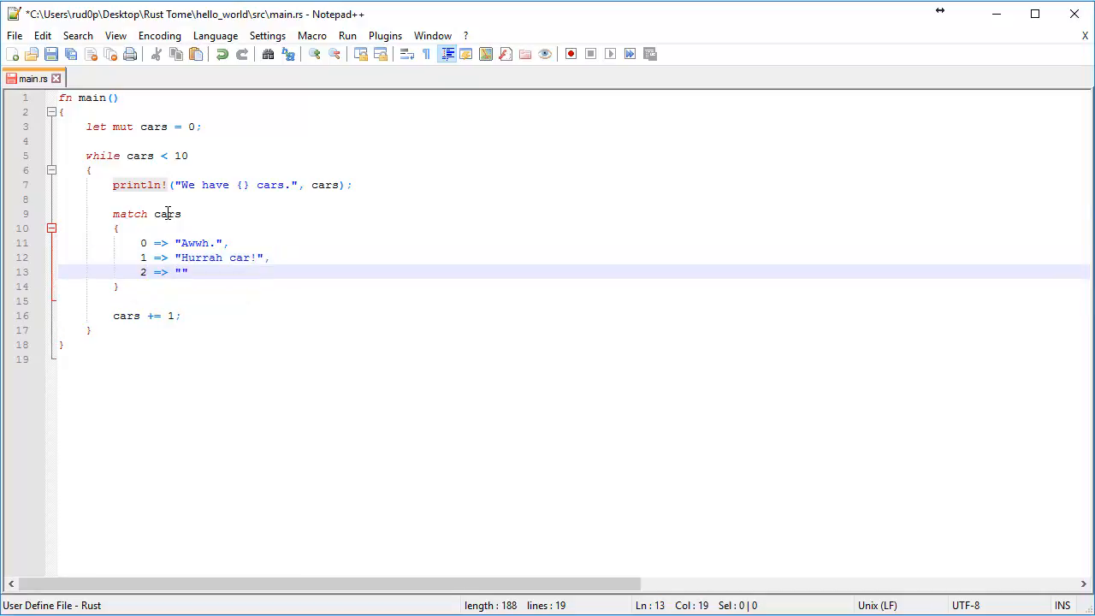
{"action": "type", "text": "TWO CARS, MAN!"}
{"action": "type", "text": "_ => \"Hey, ma"}
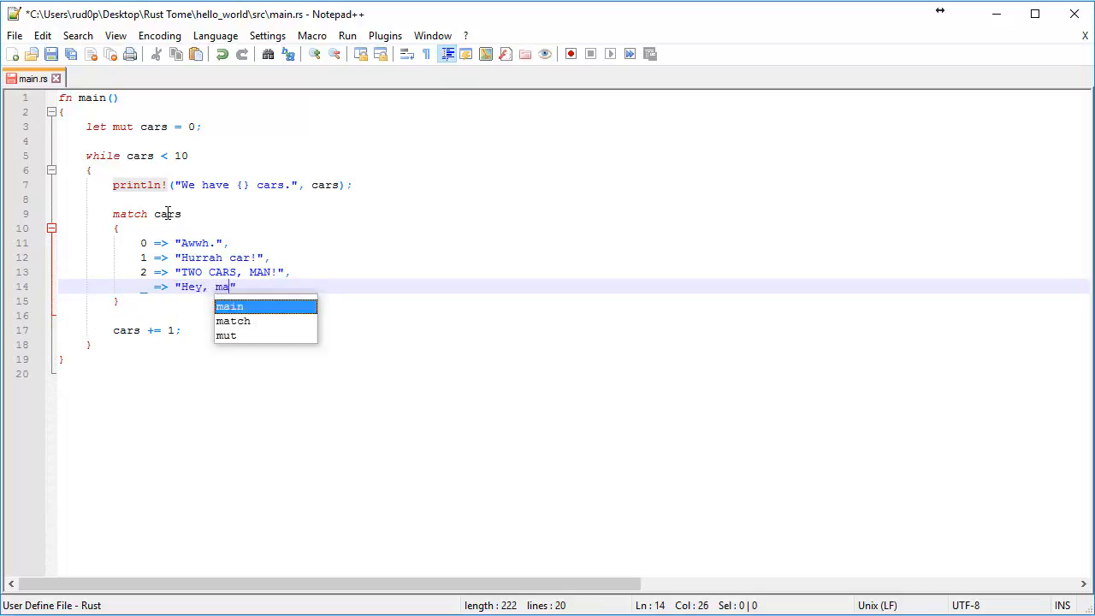
{"action": "type", "text": "n, we hav el"}
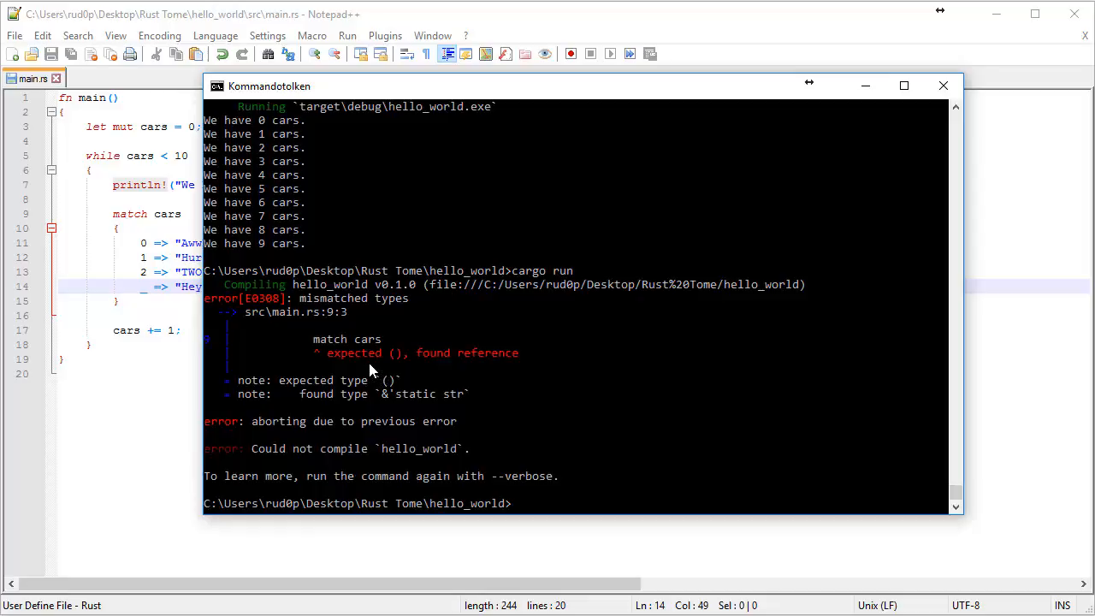
{"action": "mouse_move", "coordinate": [513, 363]}
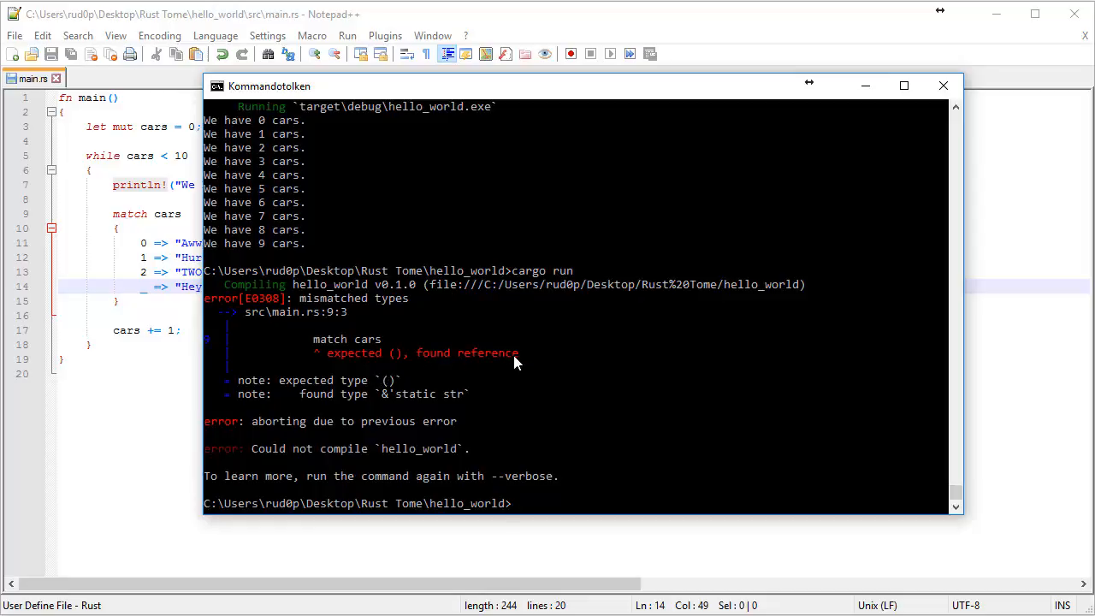
{"action": "left_click", "coordinate": [944, 86]}
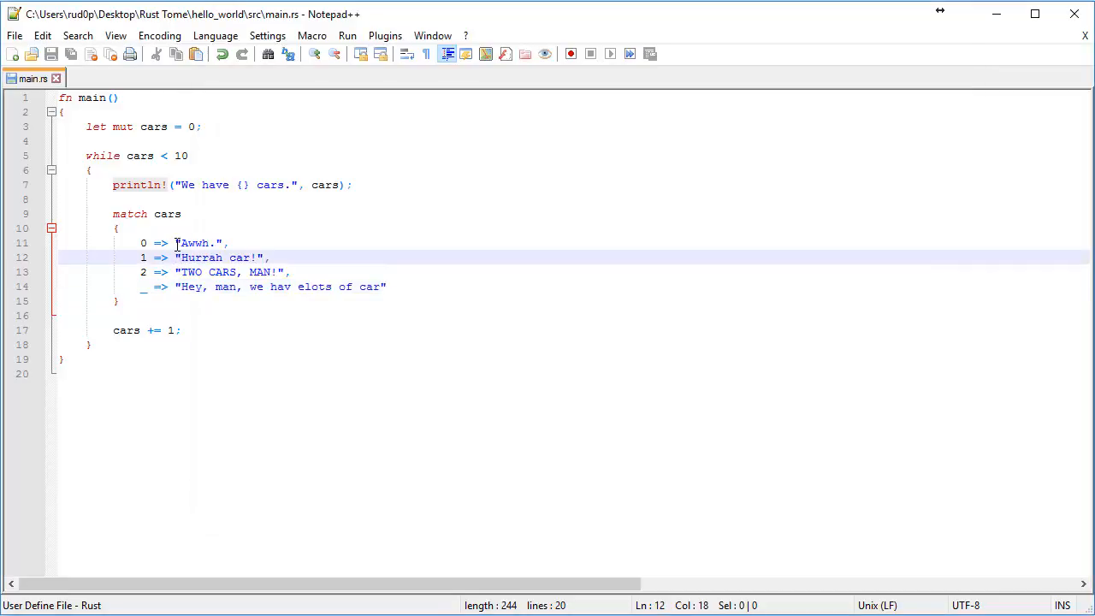
Step: Wrap the match arms in println! and edit the count message toward 'We have {} car(s).'
{"action": "type", "text": "println"}
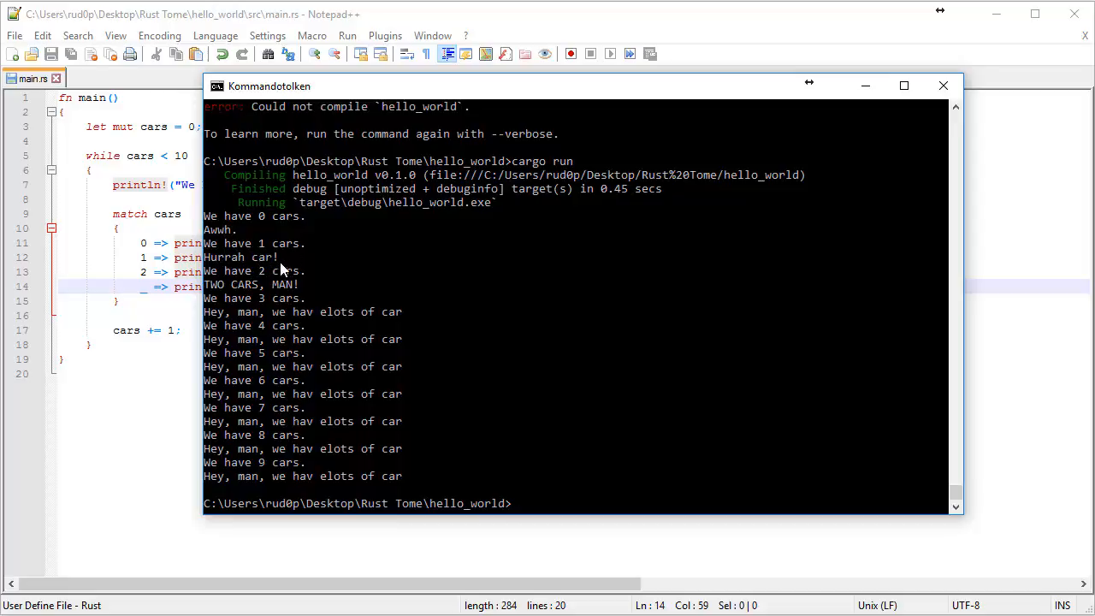
{"action": "mouse_move", "coordinate": [305, 250]}
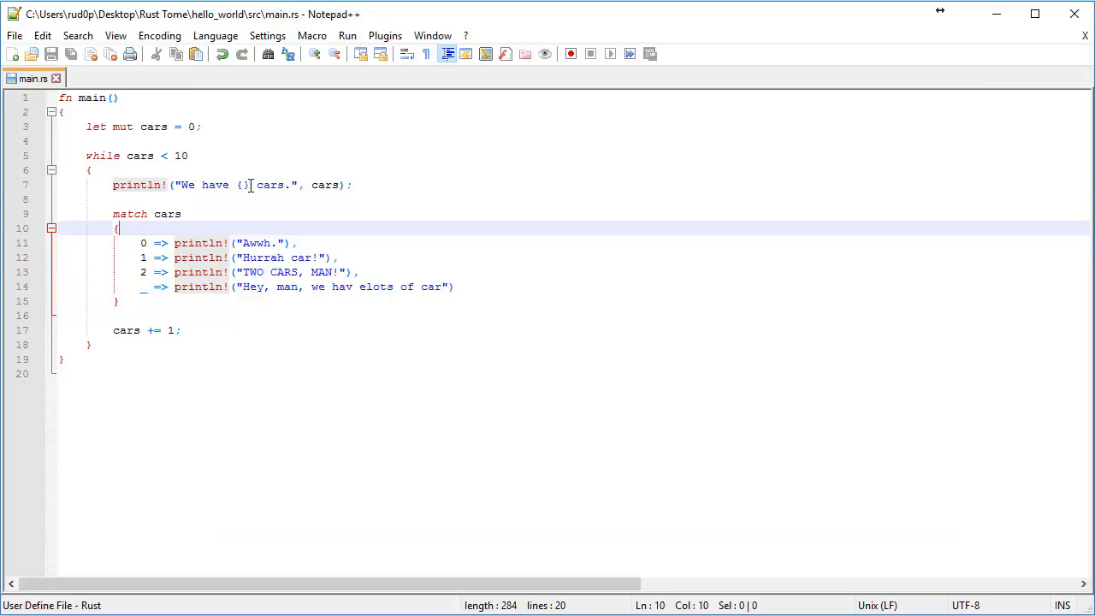
{"action": "left_click", "coordinate": [282, 184]}
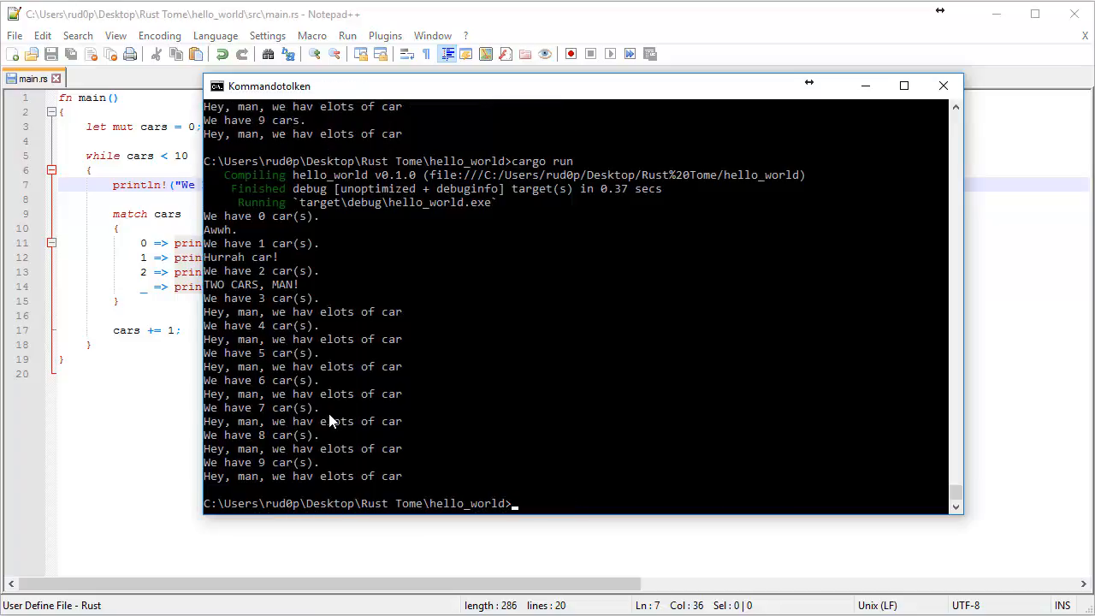
{"action": "left_click", "coordinate": [944, 85]}
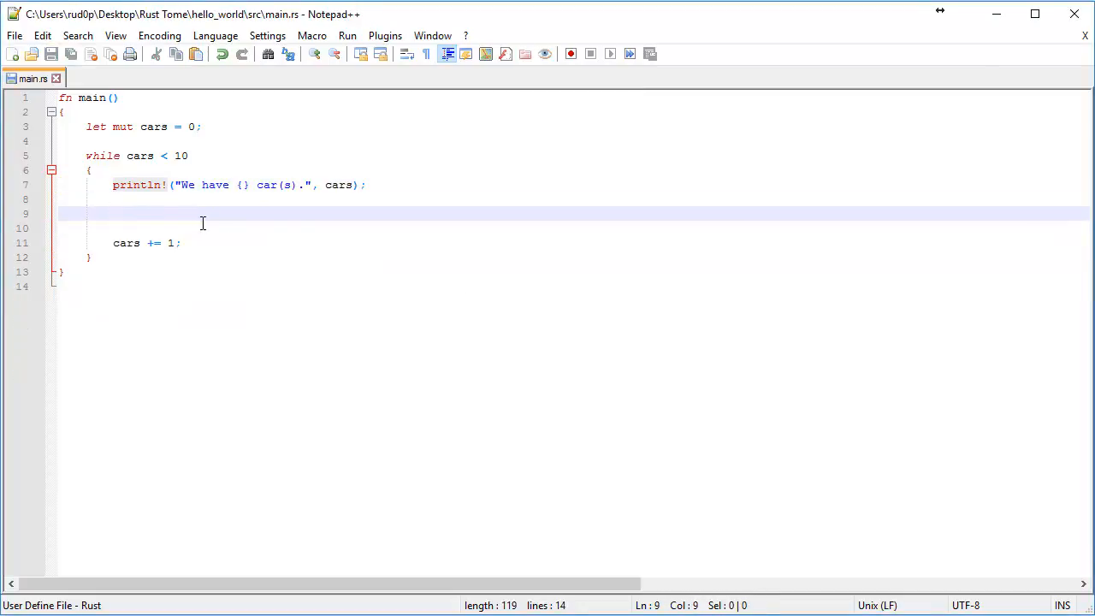
Step: Add an if on cars whose branch prints "s." with println!
{"action": "left_click", "coordinate": [159, 185]}
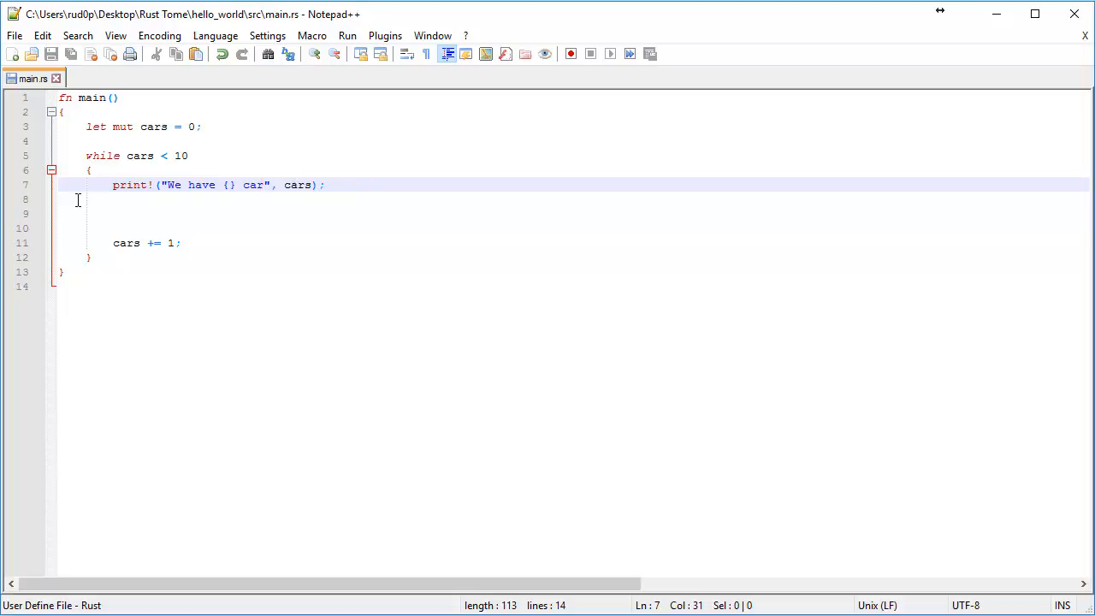
{"action": "type", "text": "if"}
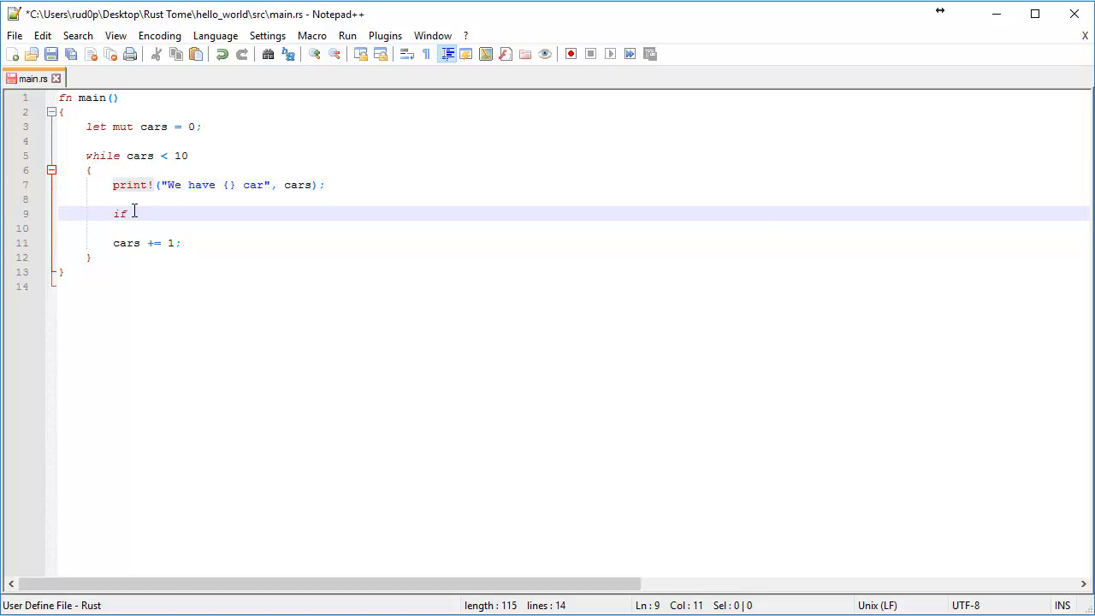
{"action": "type", "text": "cars == 1"}
{"action": "type", "text": "}"}
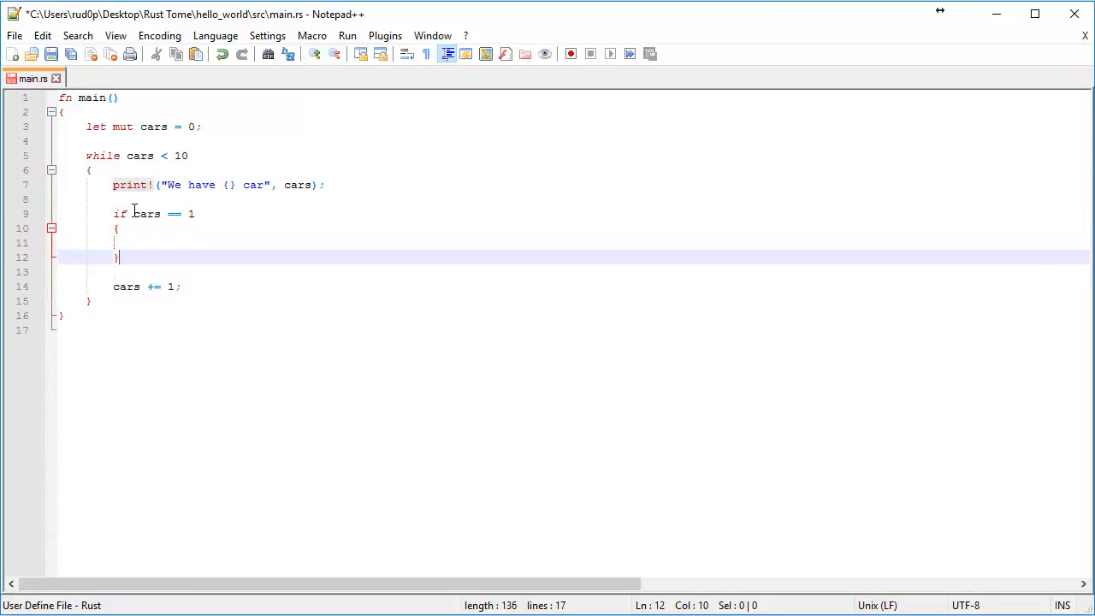
{"action": "type", "text": "printl"}
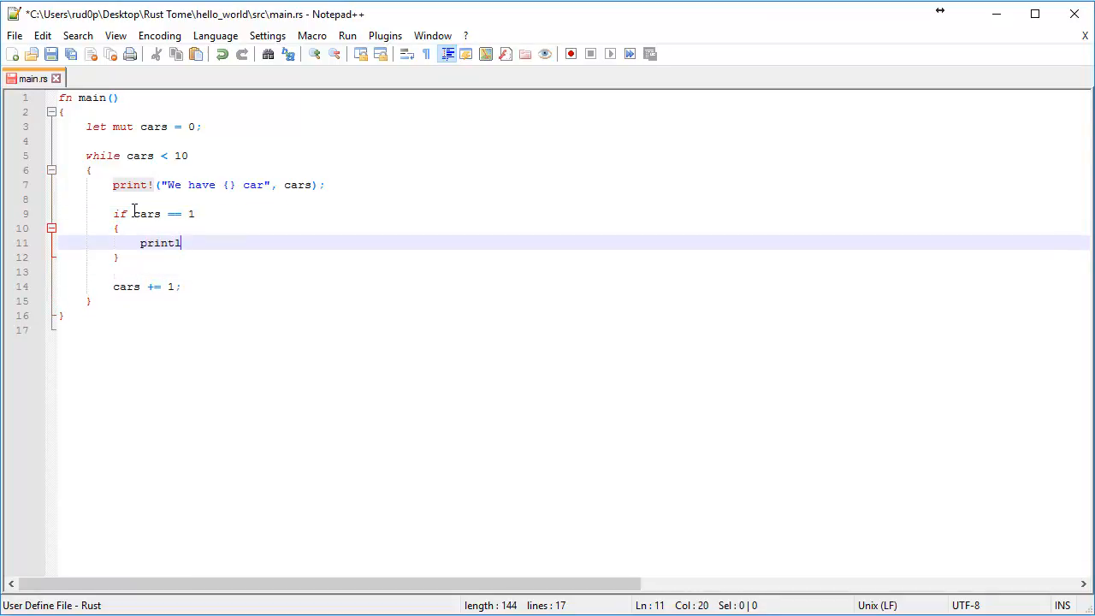
{"action": "type", "text": "n!(\"\")"}
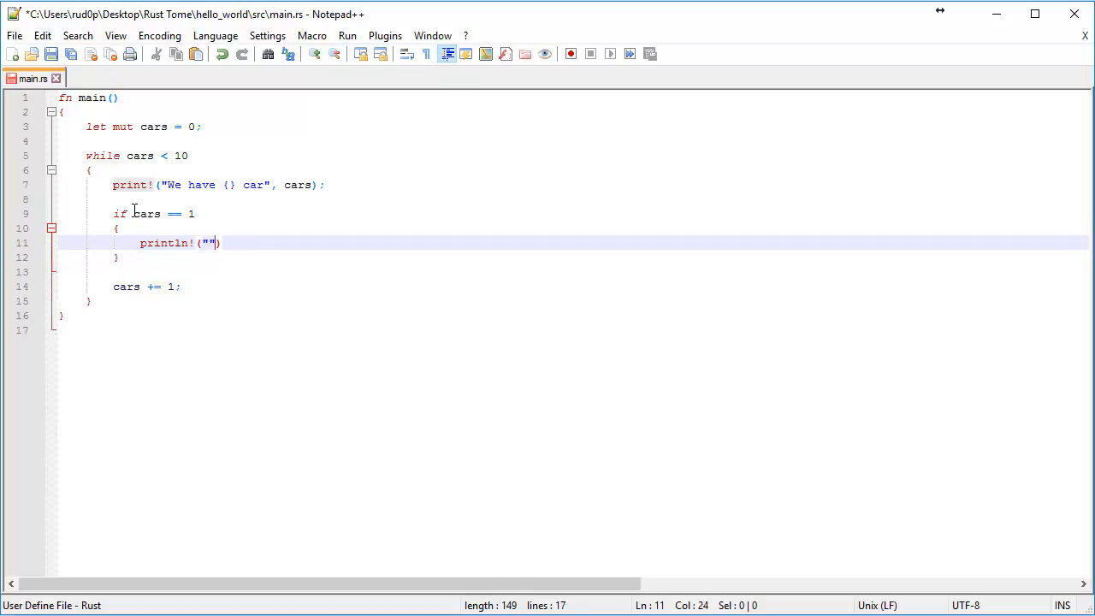
{"action": "type", "text": "s."}
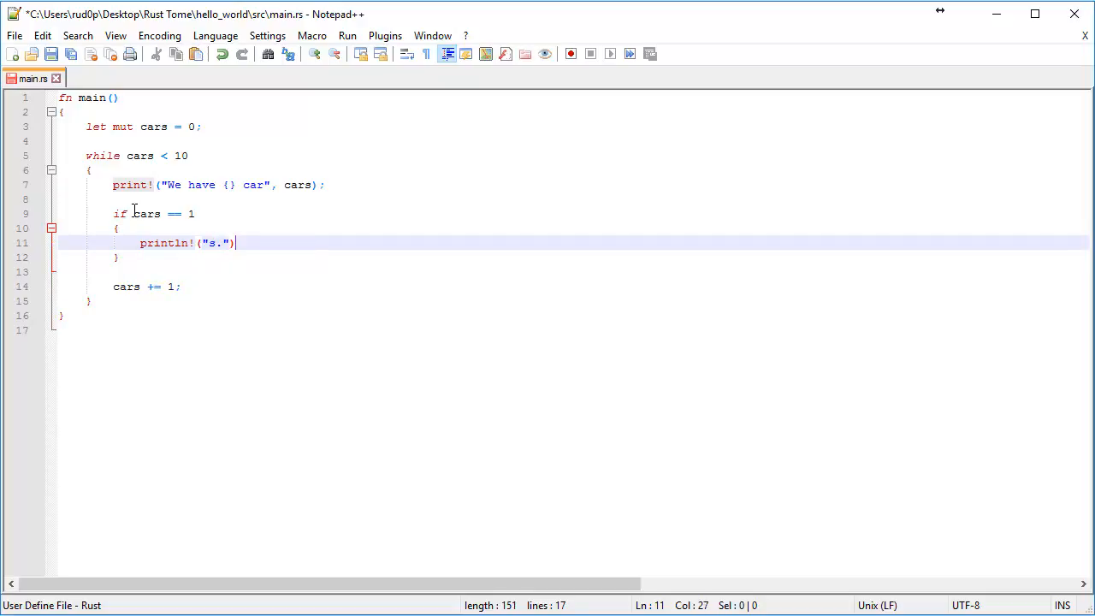
{"action": "key", "text": "Backspace"}
{"action": "type", "text": ";"}
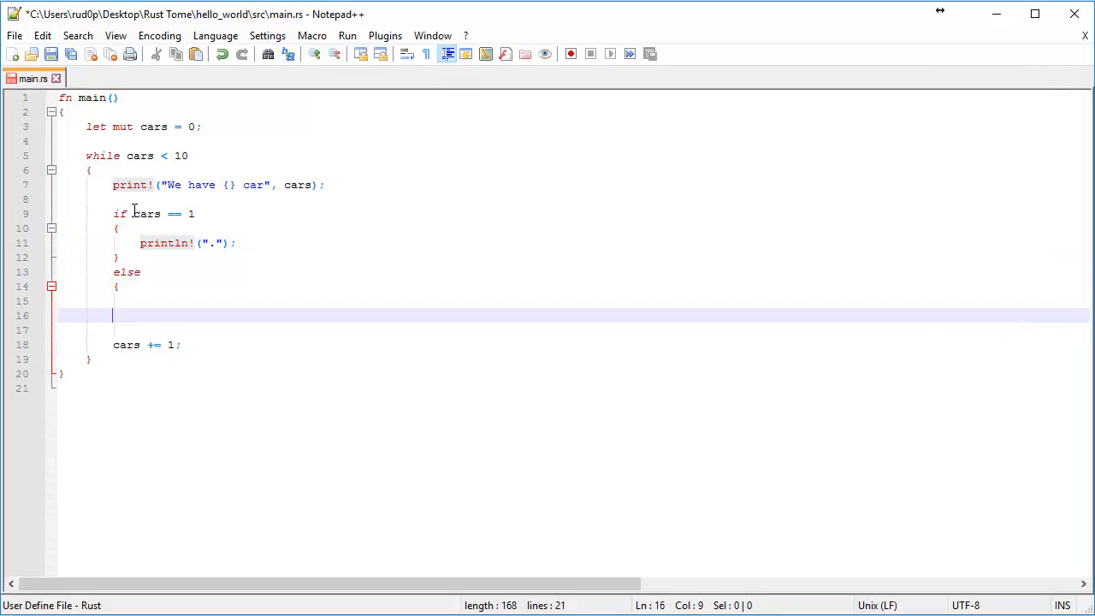
Step: Add the other branch's println!("."); so one car ends with a period
{"action": "type", "text": "println!(\"s"}
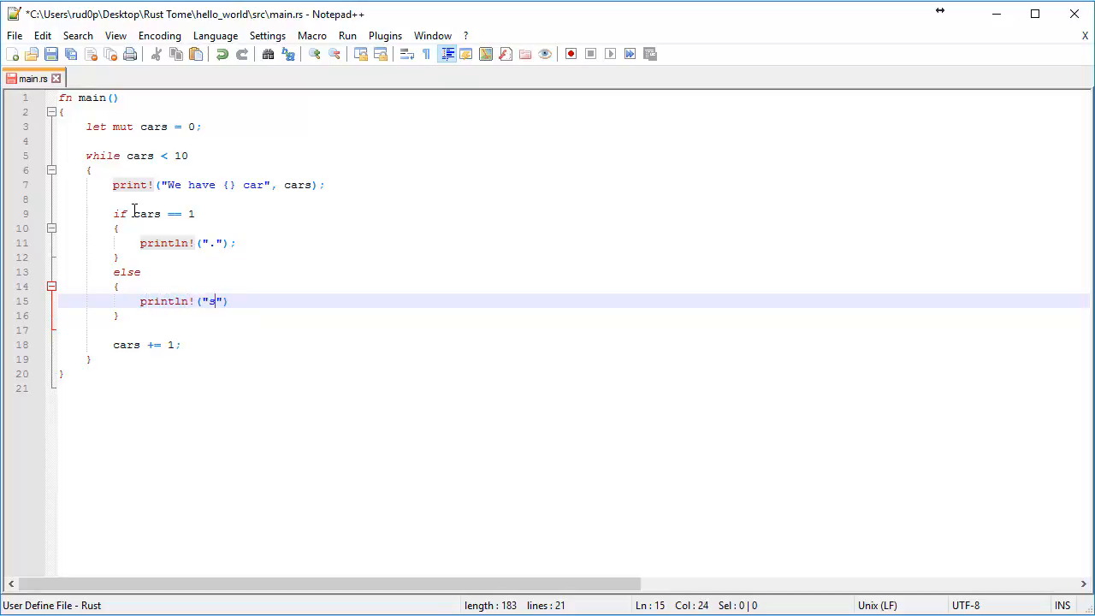
{"action": "type", "text": ".\");"}
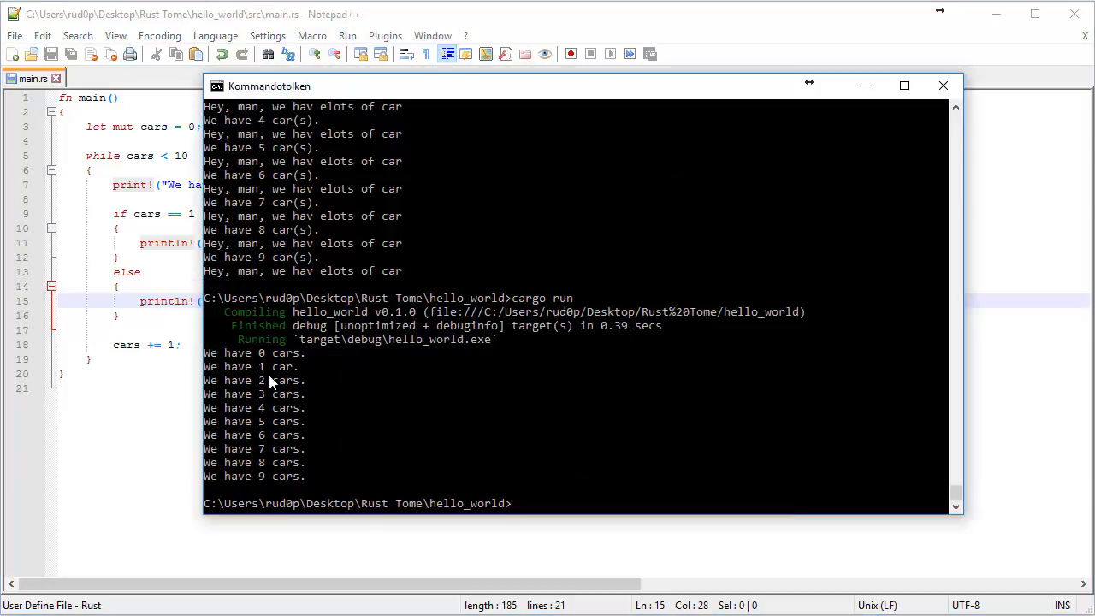
{"action": "mouse_move", "coordinate": [353, 409]}
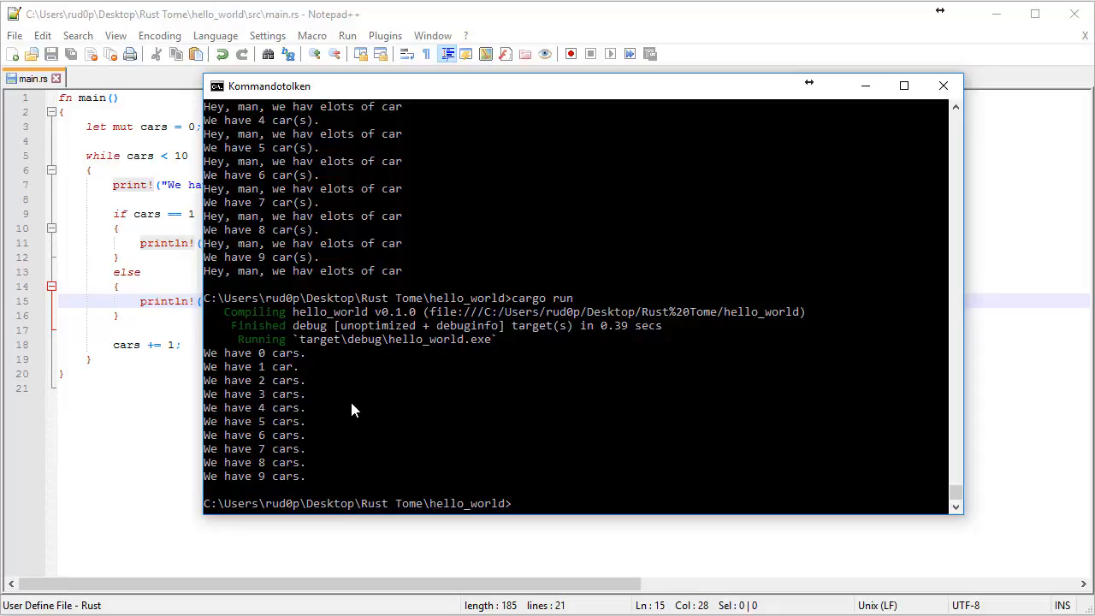
{"action": "mouse_move", "coordinate": [276, 395]}
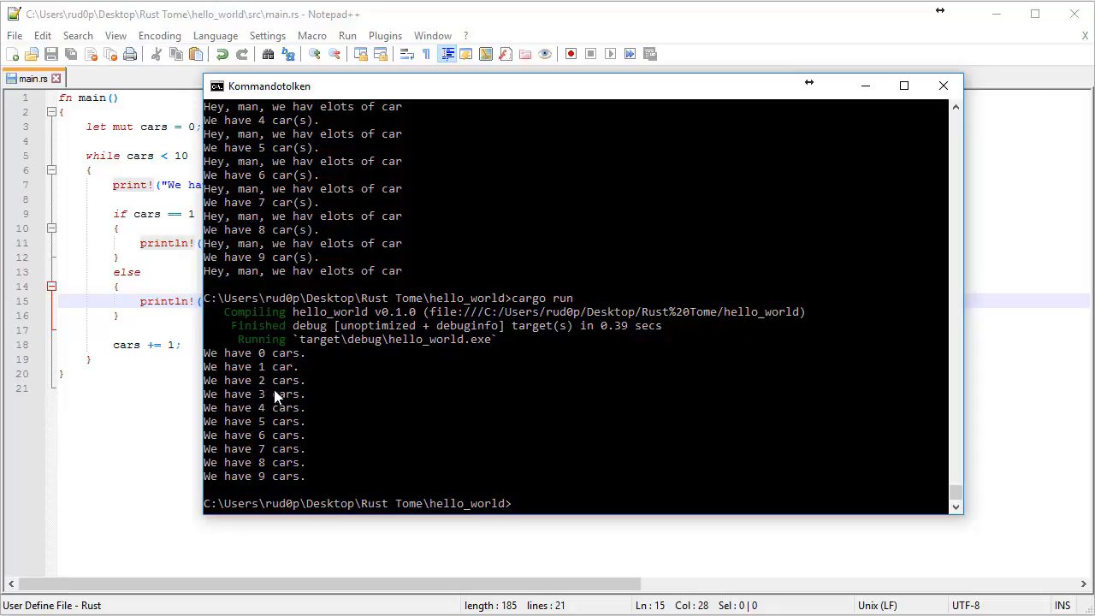
{"action": "mouse_move", "coordinate": [276, 378]}
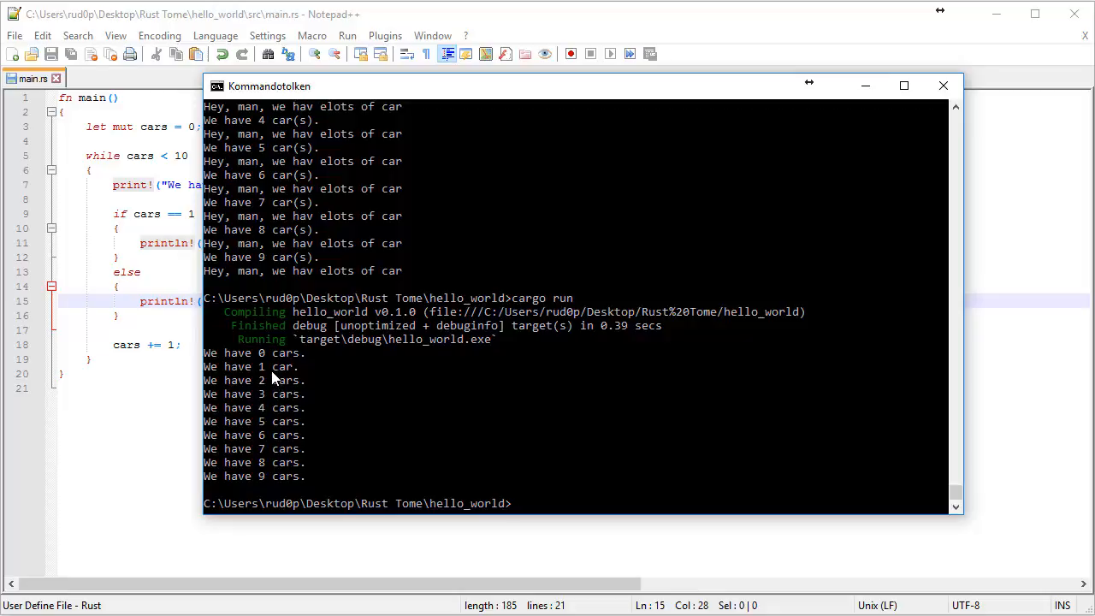